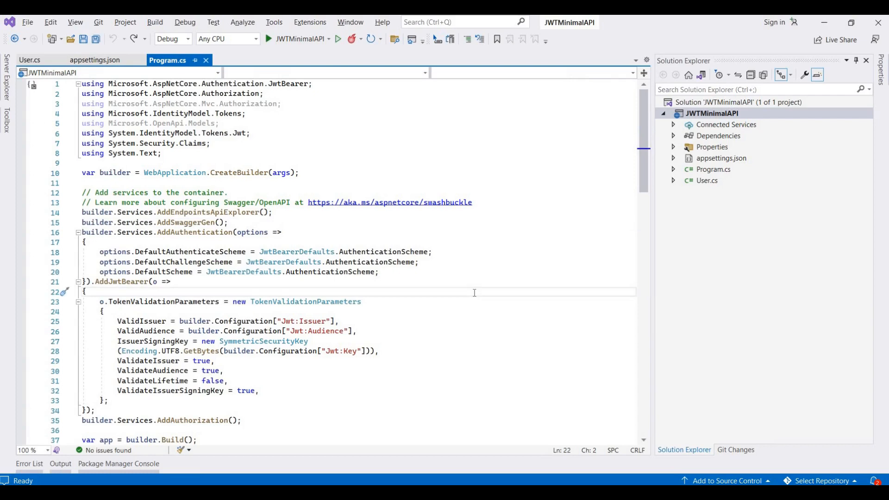
- Scroll down and highlight the protected /Jwt/demo endpoint line
scroll("down", 3)
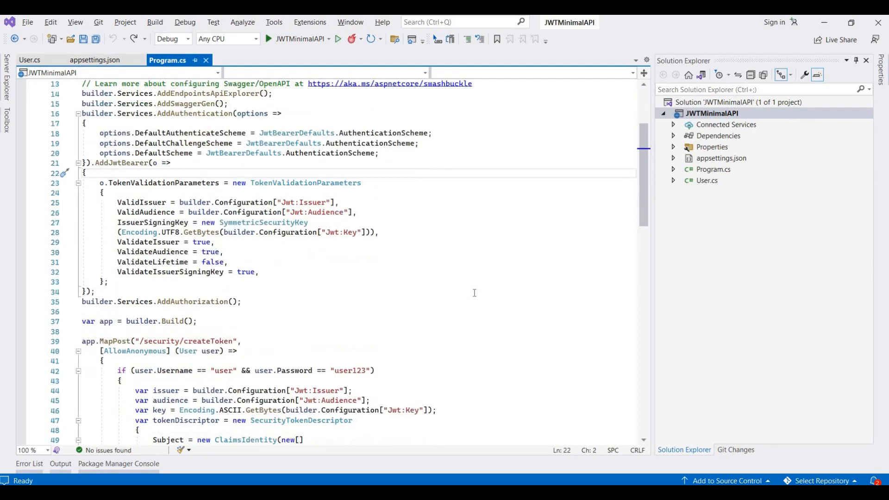
scroll("down", 3)
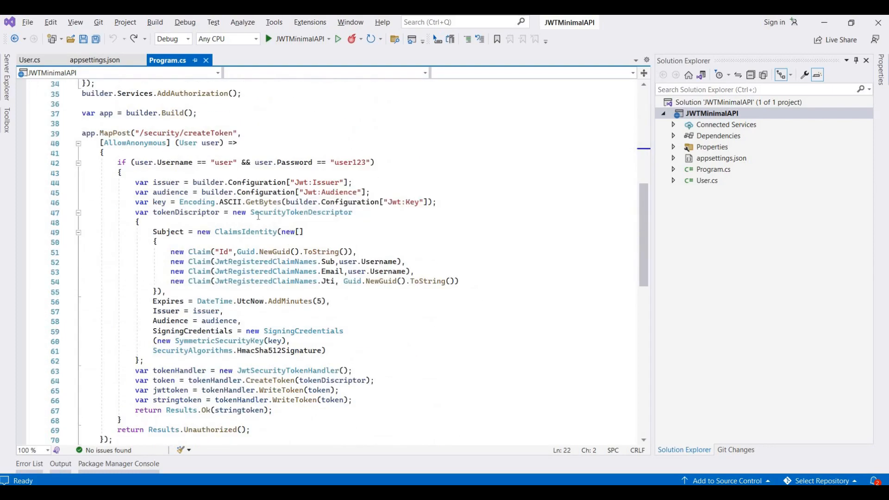
scroll("down", 3)
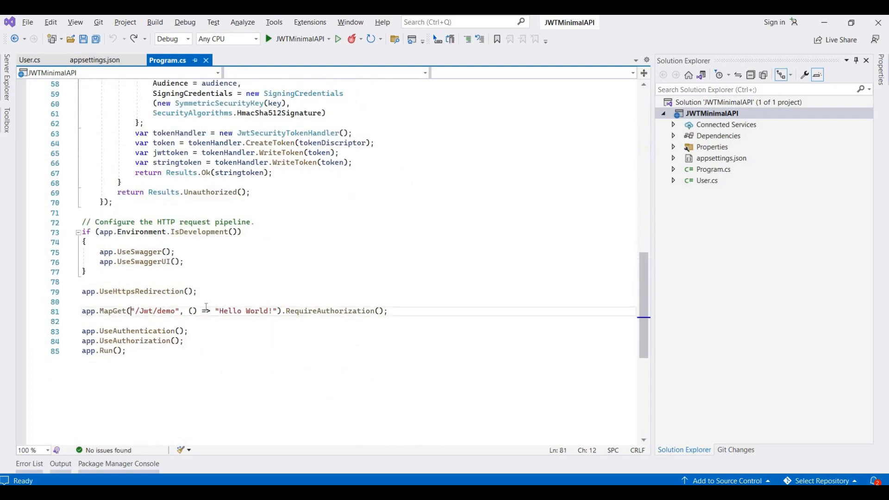
left_click_drag(131, 310, 309, 311)
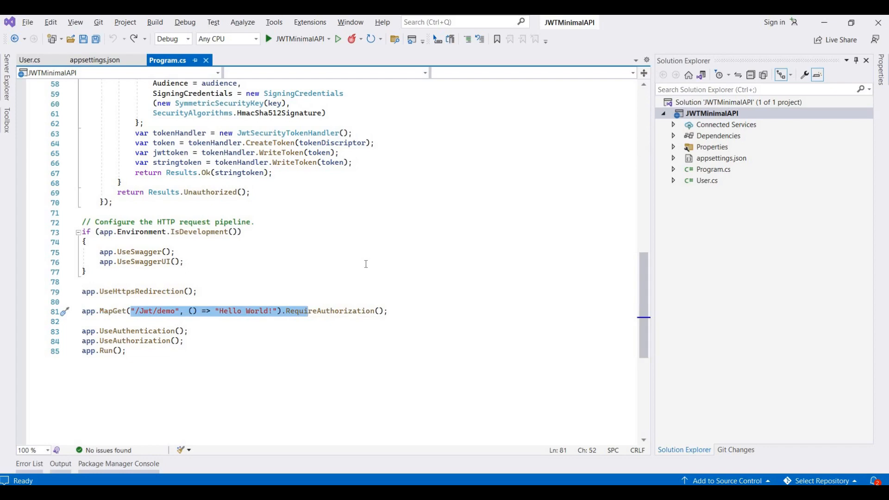
left_click(308, 311)
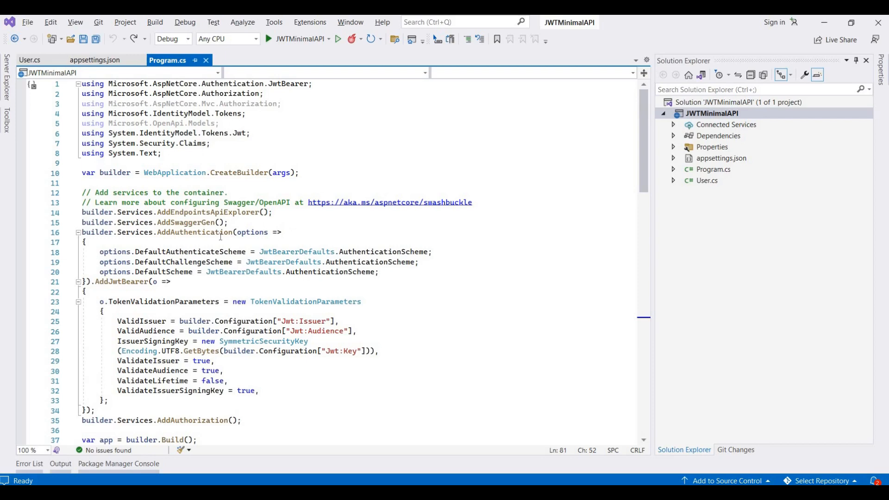
mouse_move(215, 232)
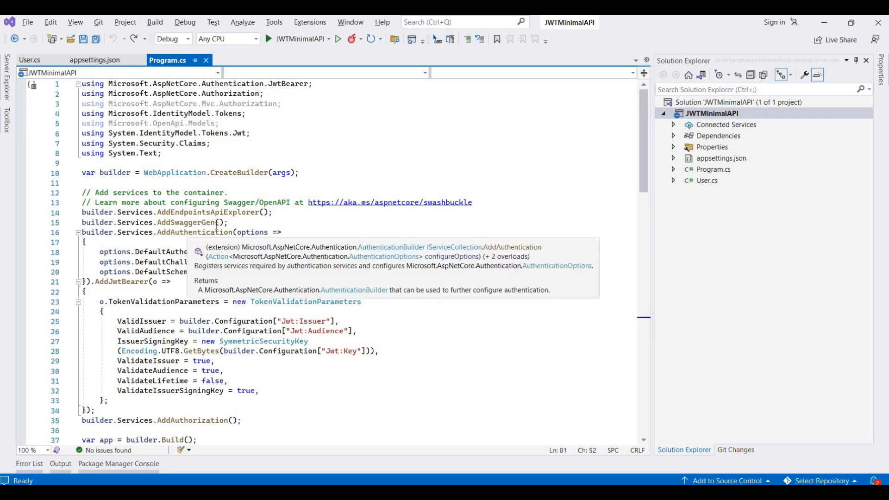
- Inside AddSwaggerGen, add c.SwaggerDoc("v1") with Title "jwtToken_Auth_API"
left_click(227, 222)
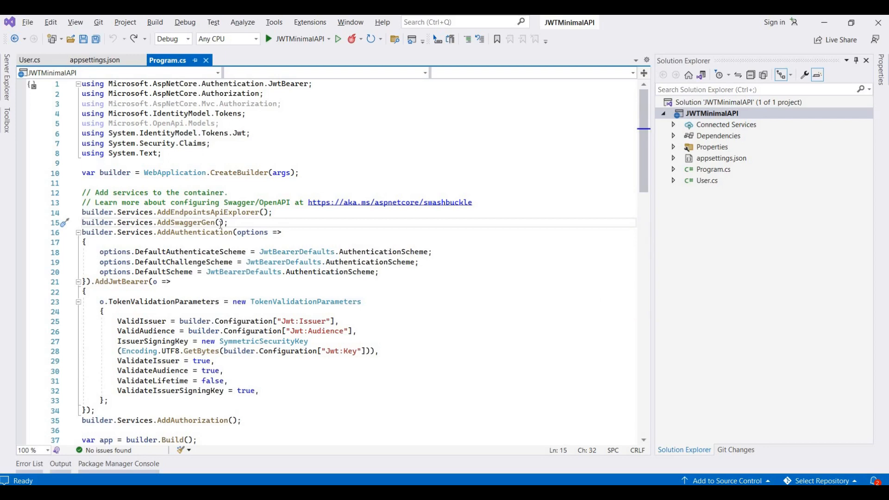
type("c=")
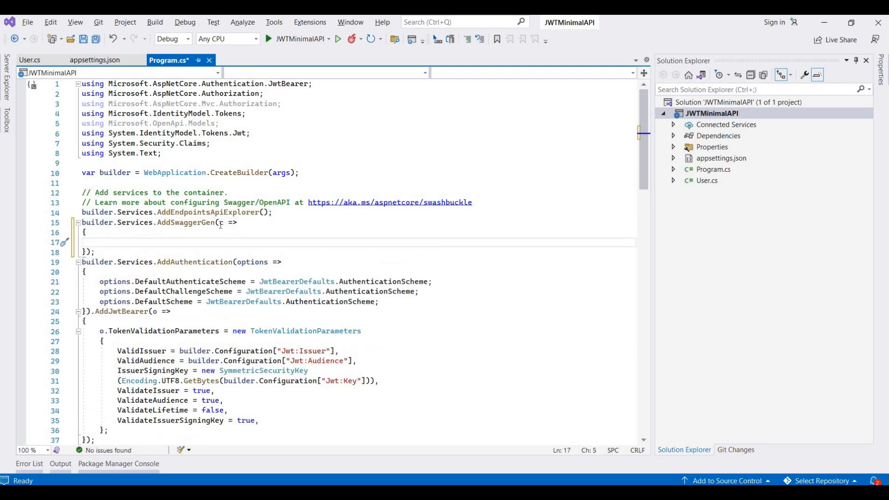
type("c.")
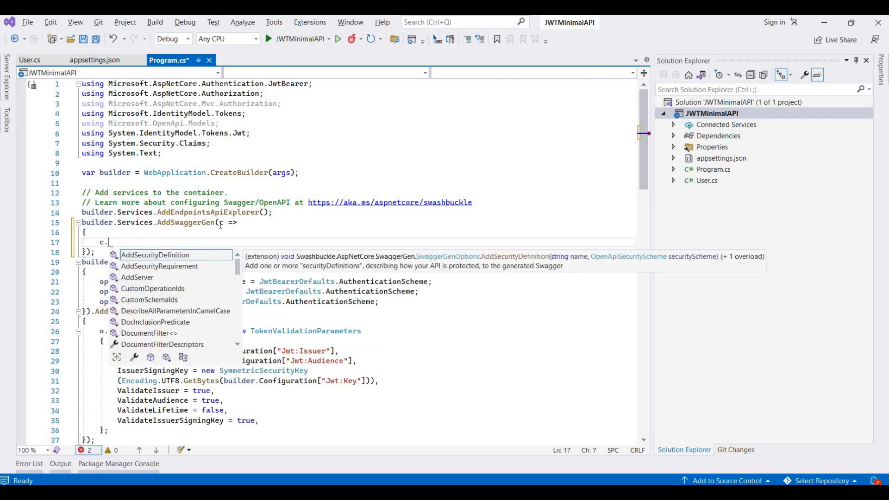
type("sw")
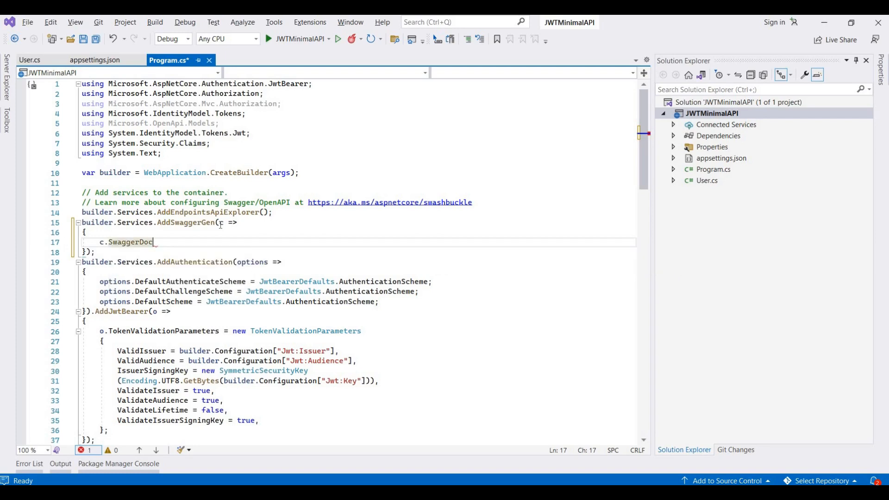
type("(")
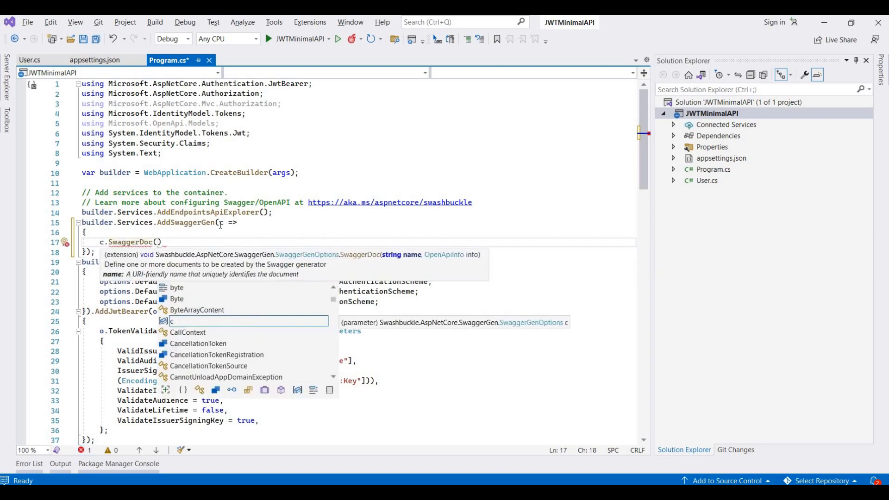
type("\"v1\", new OpenApiInfo")
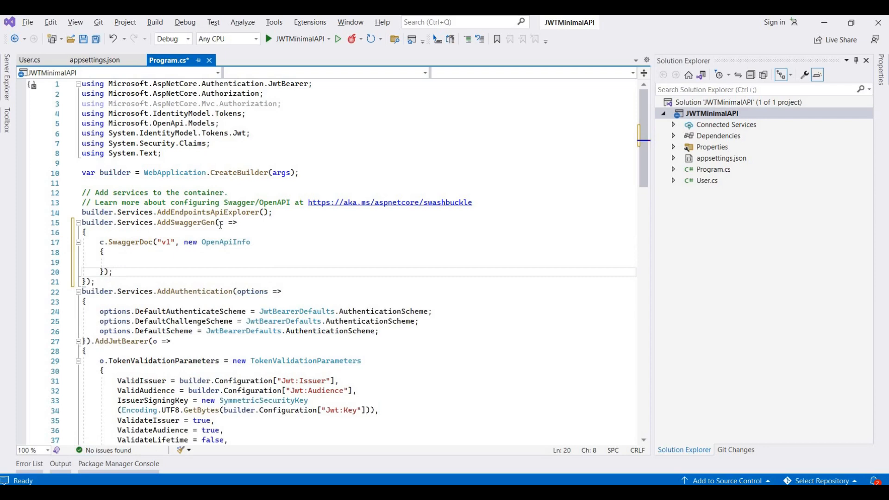
type("Title=\"")
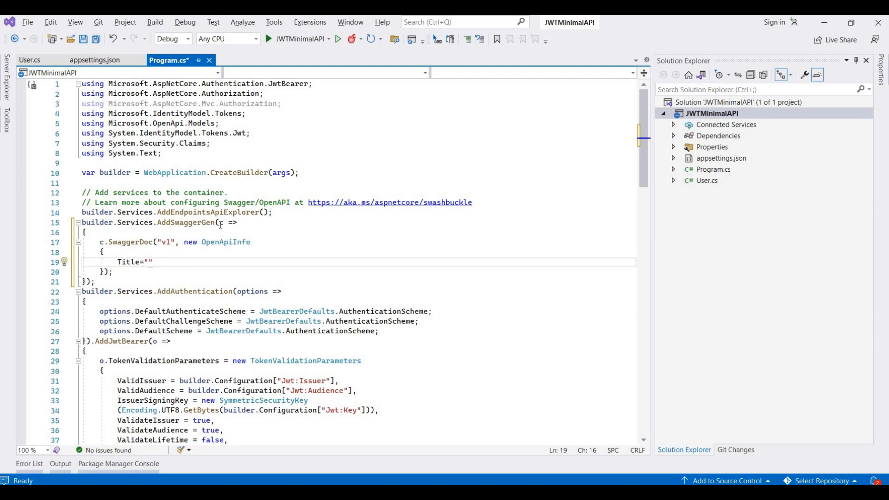
type("jwtTo")
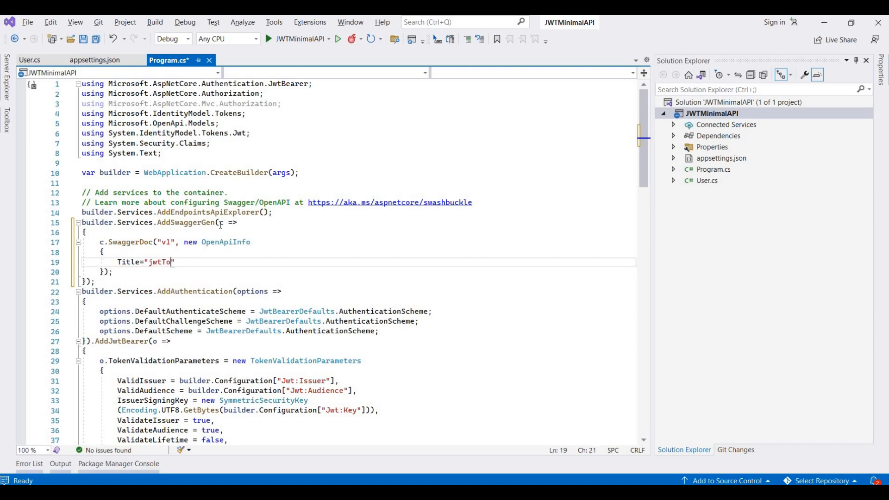
type("ken_A")
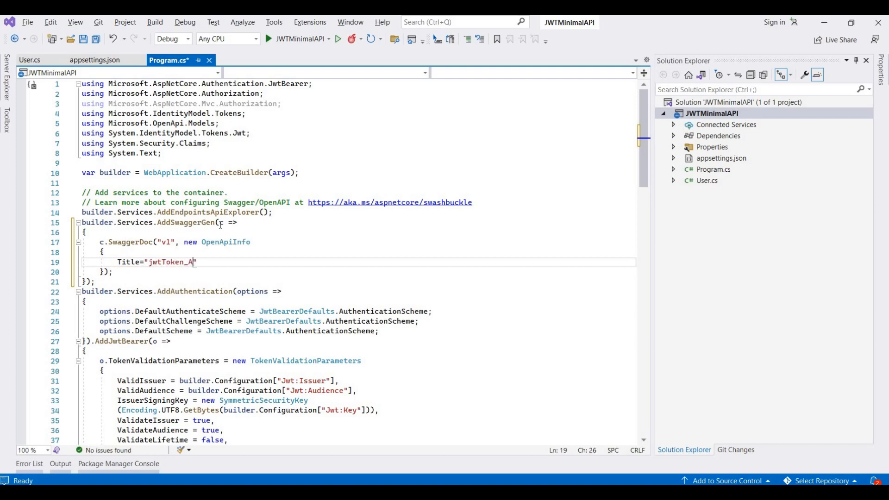
type("uth_AP")
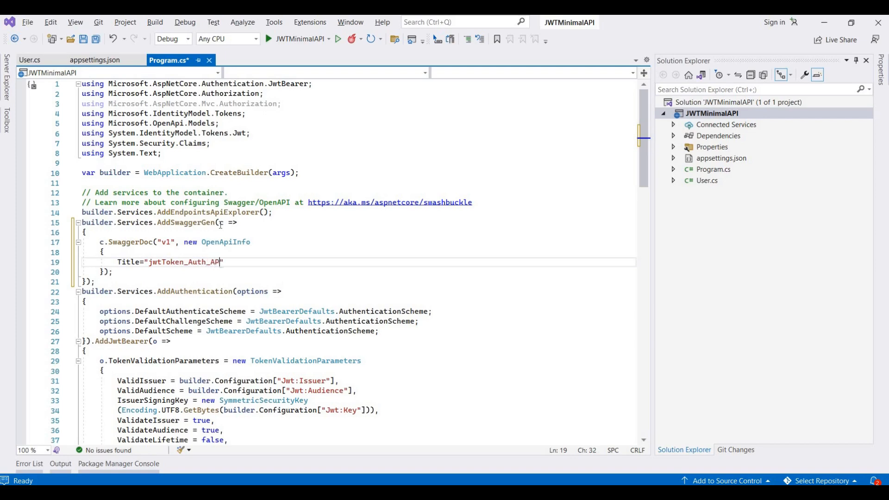
type("I\",")
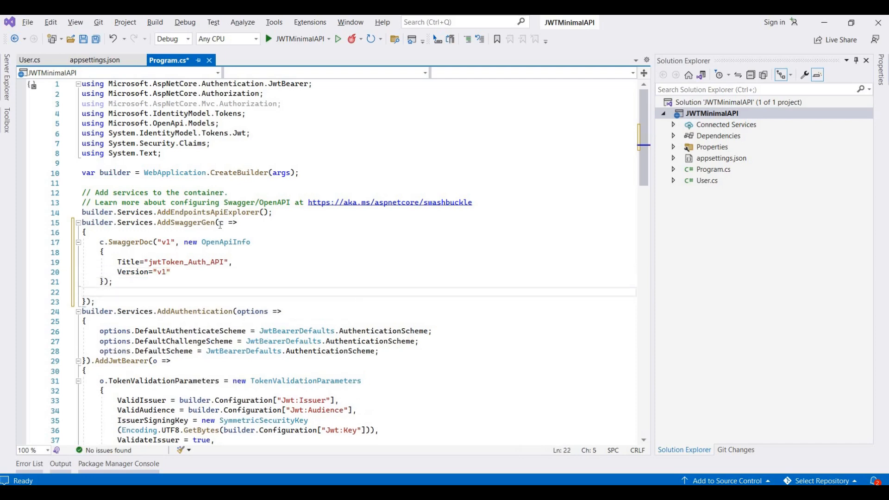
- Start a c.AddSecurityDefinition("Bearer", new OpenApiSecurityScheme) call
type("c.")
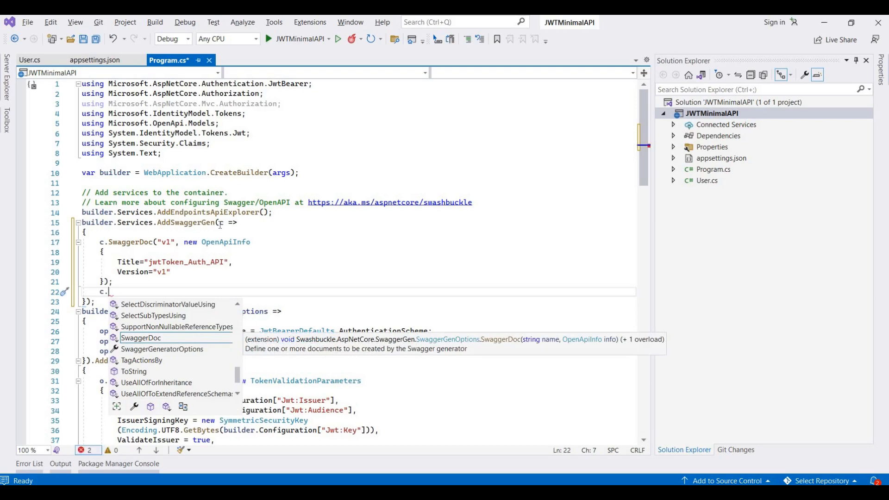
type("AddSecurityDefinition")
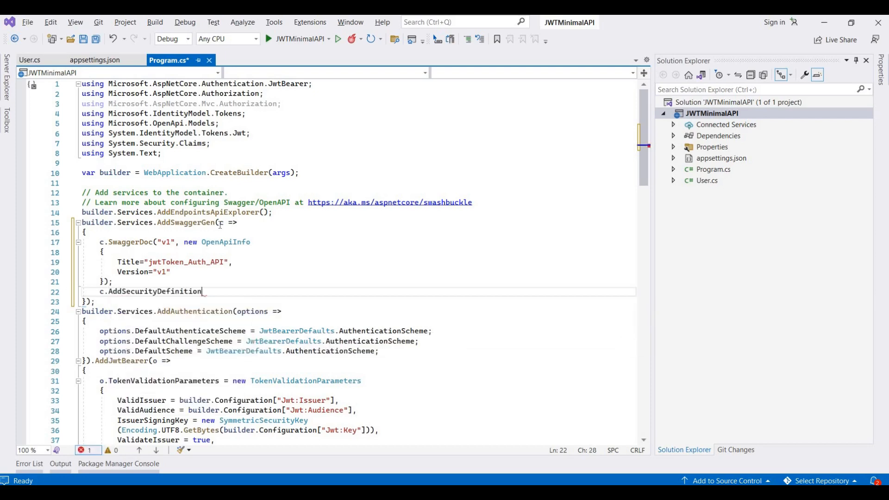
type(")")
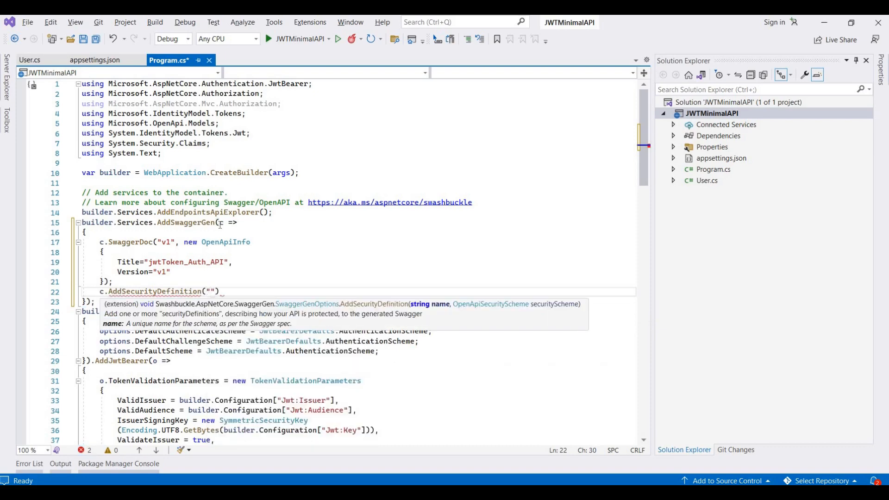
type("Bearer")
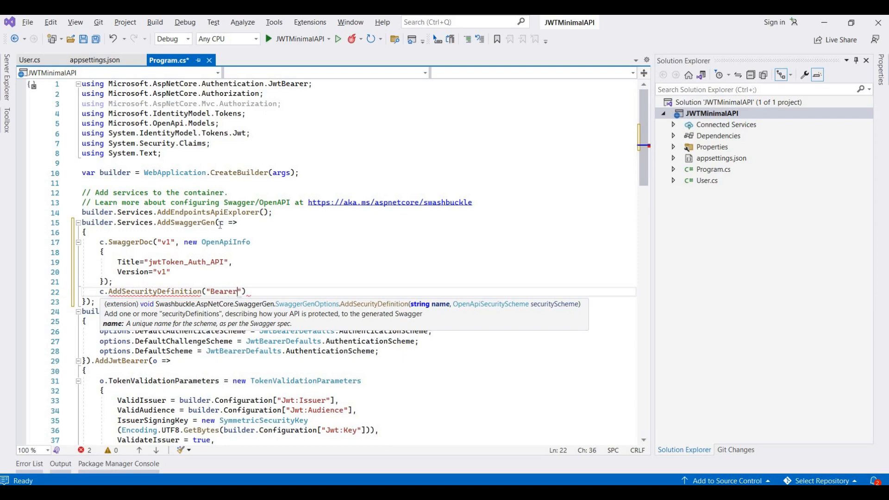
type(",")
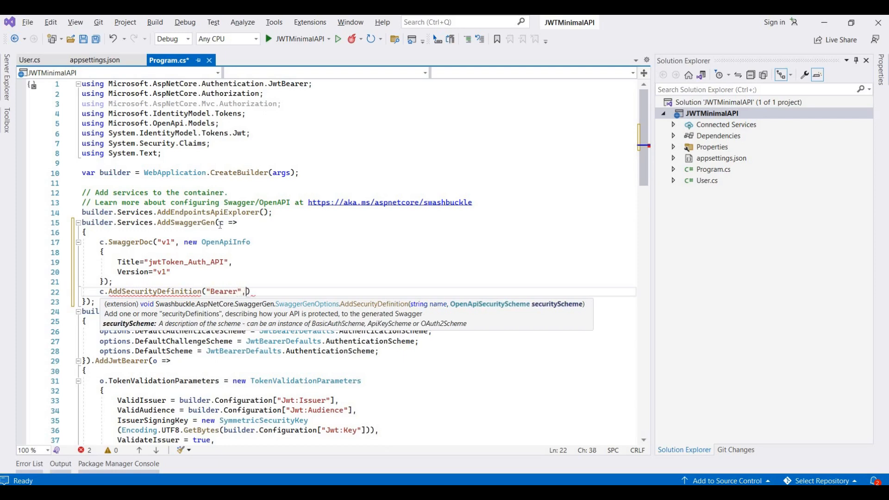
type("new OpenApiSecurityScheme")
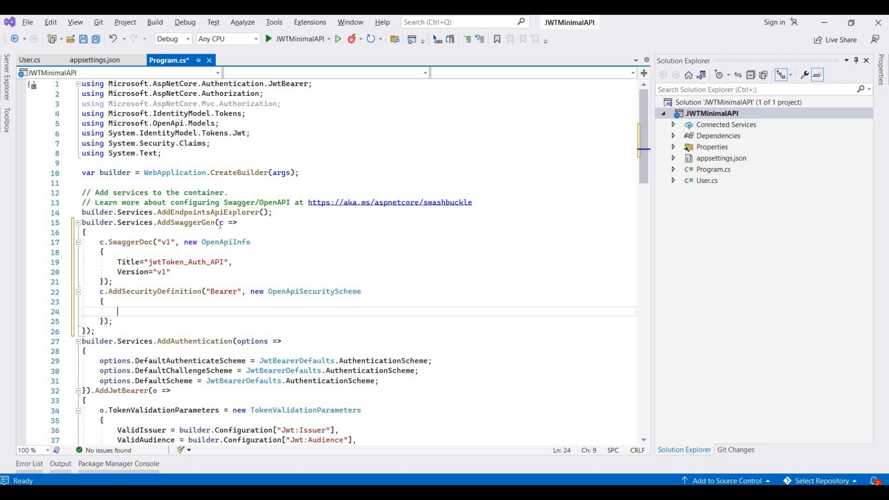
type("Ana")
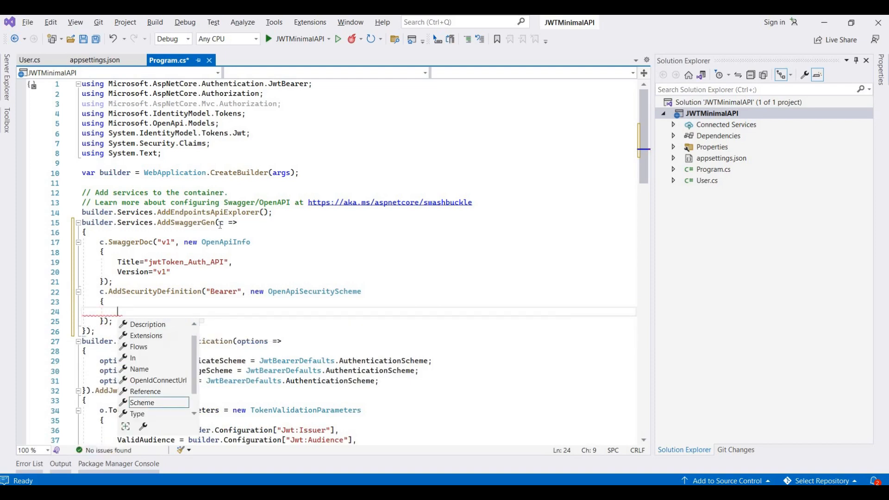
- Set the scheme's Name to "Authorization" and Type to SecuritySchemeType.ApiKey
type("Name=\"")
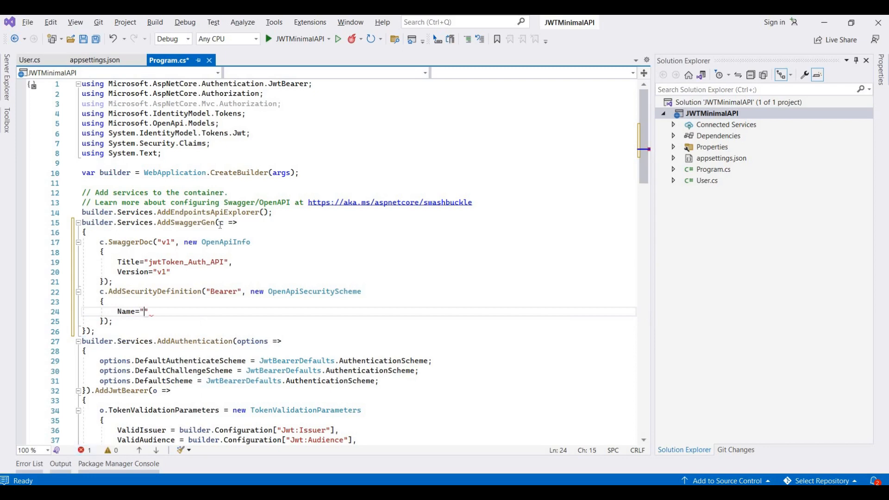
type("Au\"")
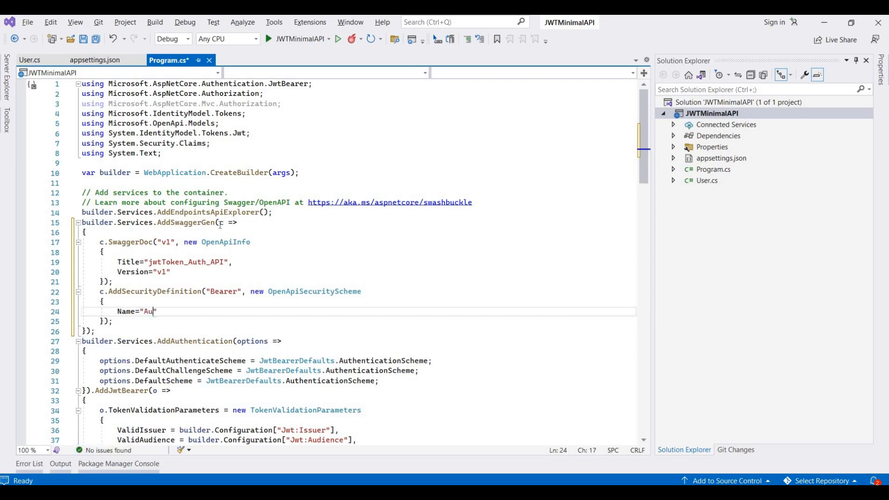
type("thoriza")
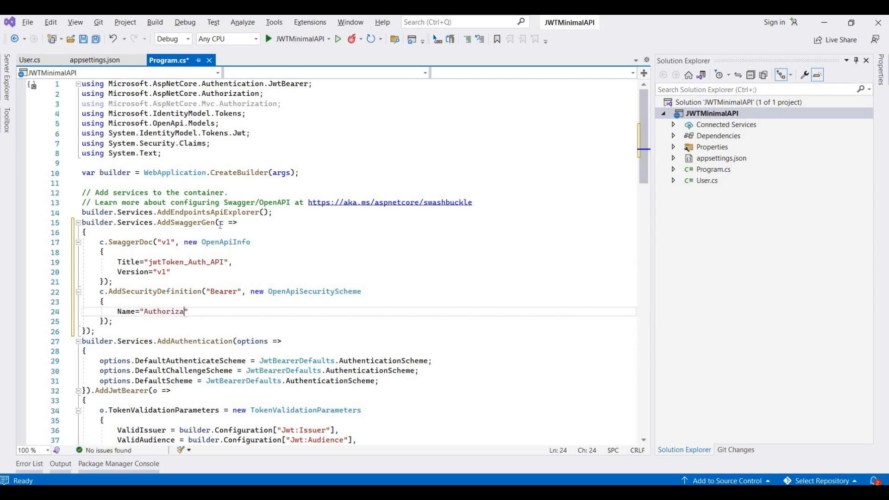
type("tion\",")
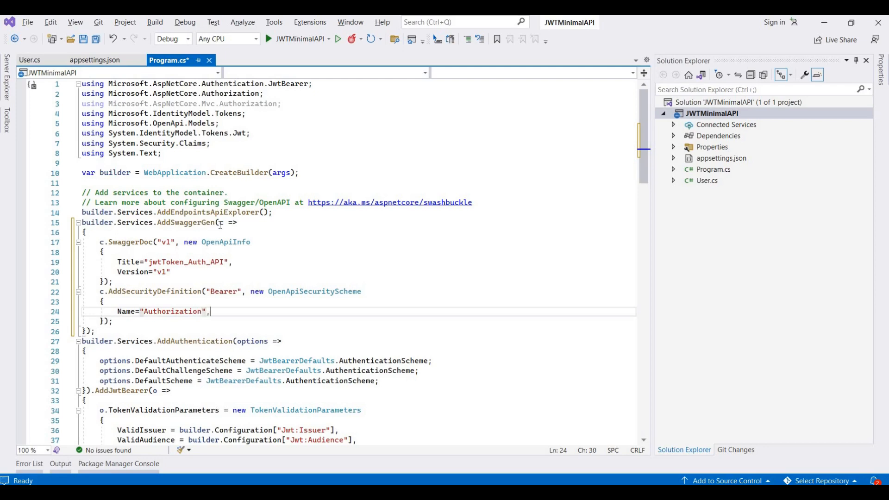
type("typ")
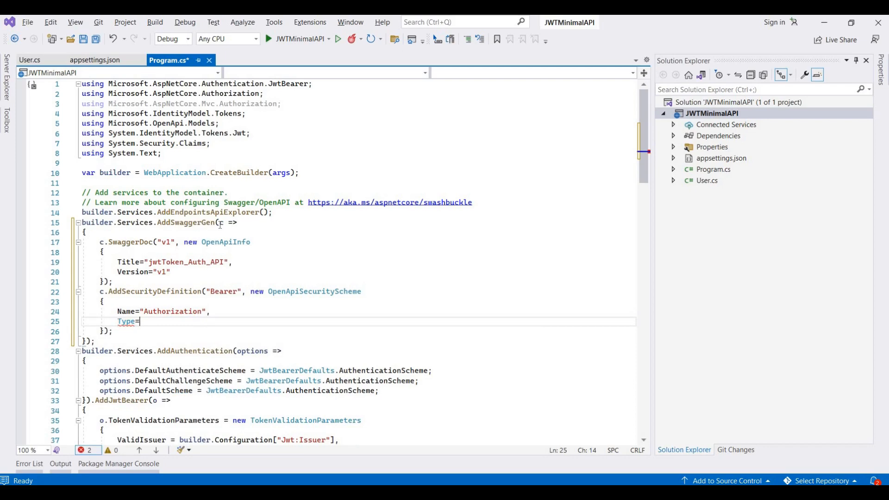
type("sec")
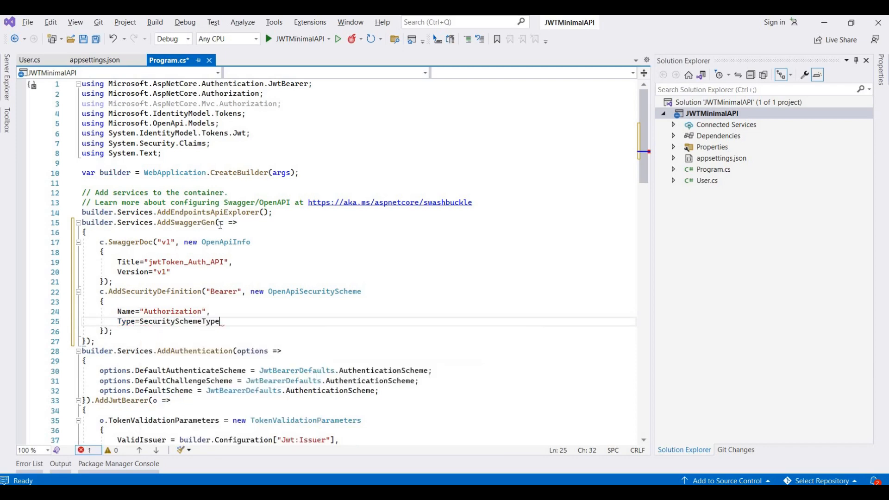
type(".ApiKey,")
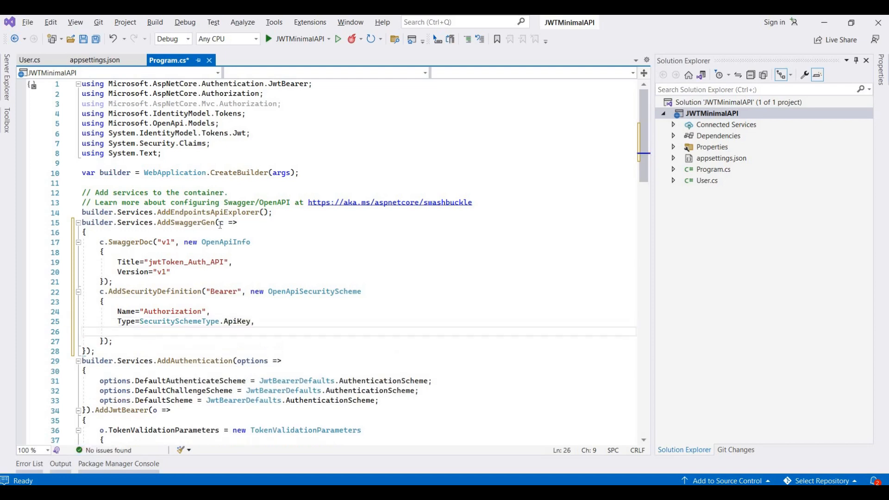
- Set Scheme to "Bearer" and BearerFormat to "JWT"
type("Scheme")
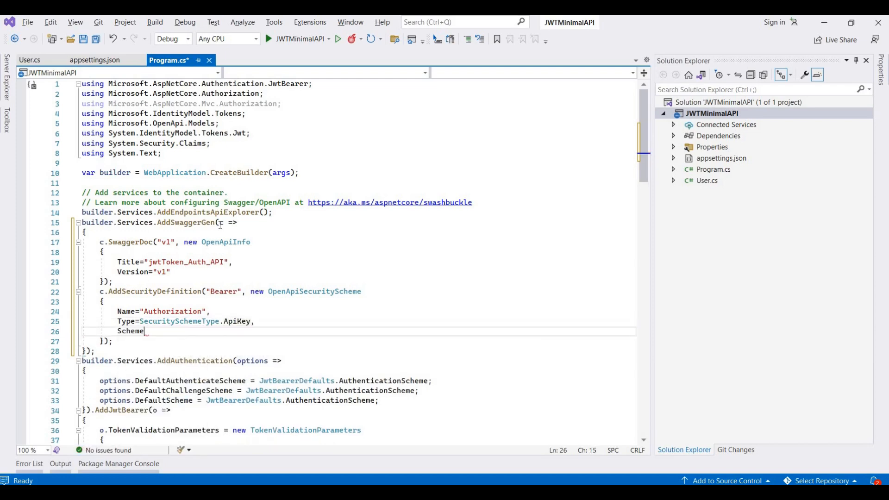
type("=\"")
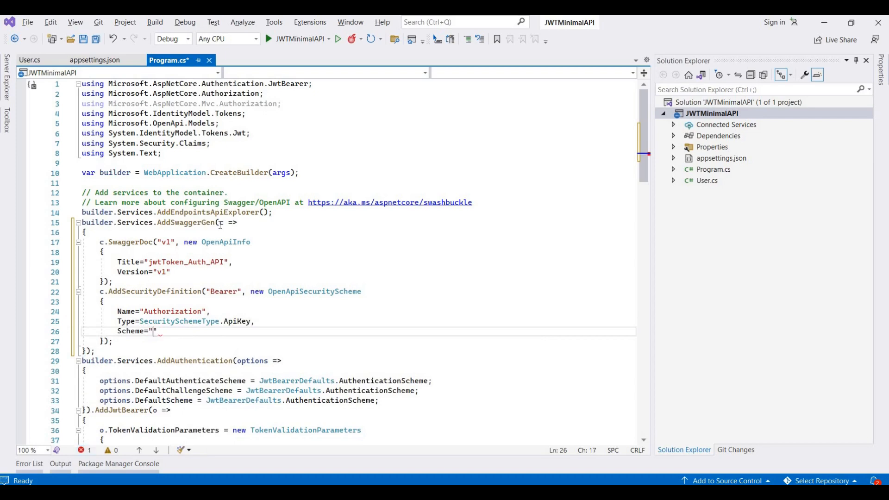
type("Bearer\",")
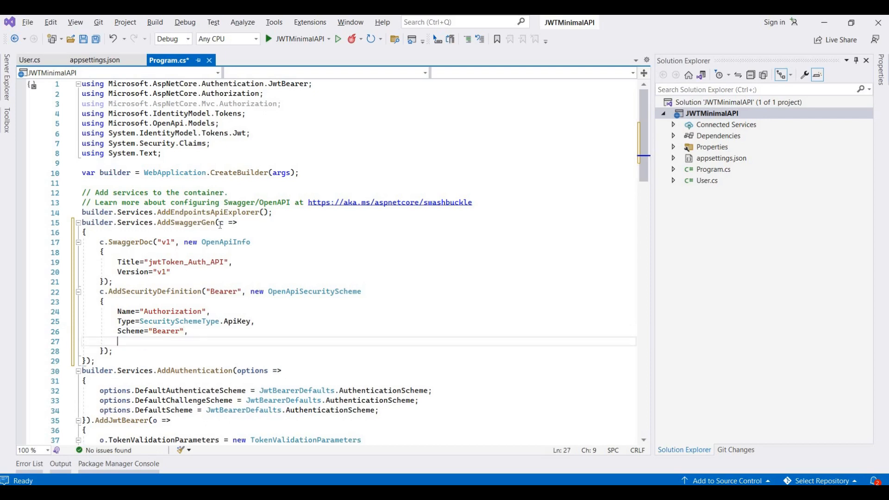
type("BearerFormat")
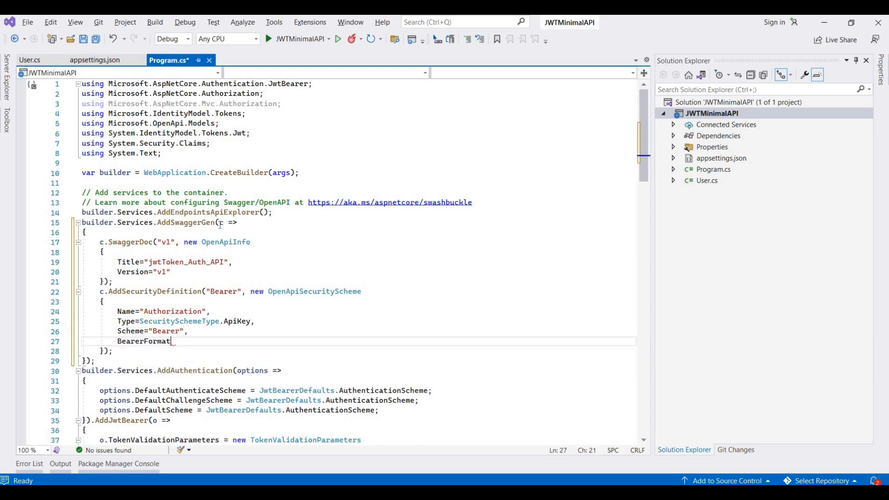
type("=\"")
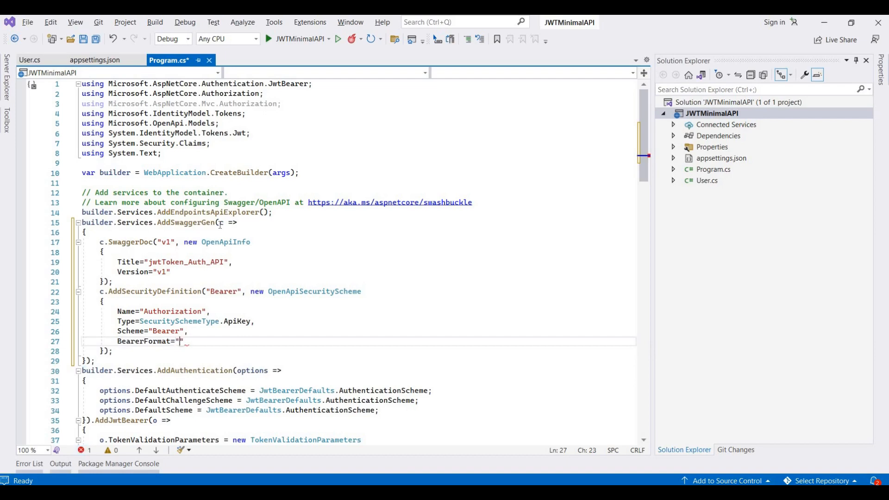
type("JWT\",")
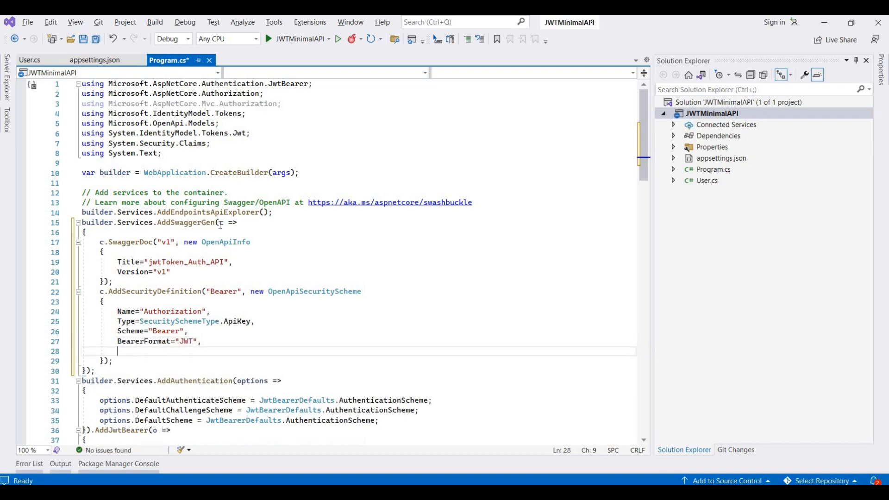
- Set the In property to ParameterLocation.Header
type("In")
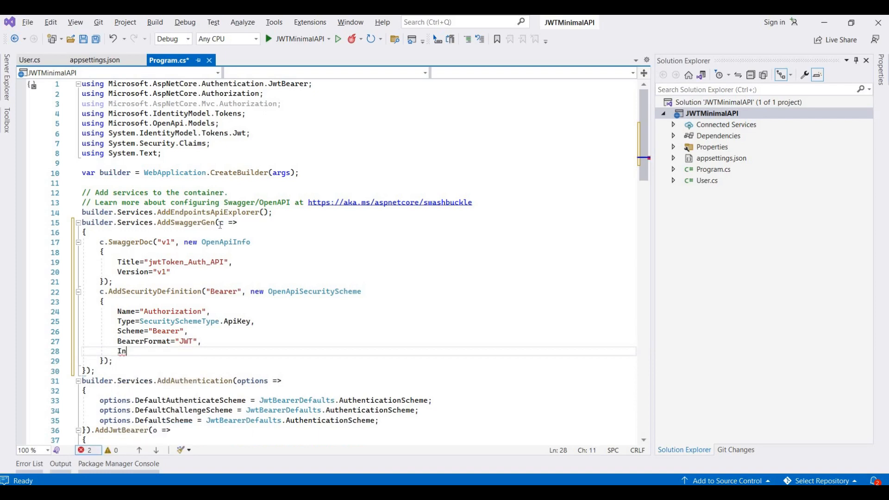
type("=[ar")
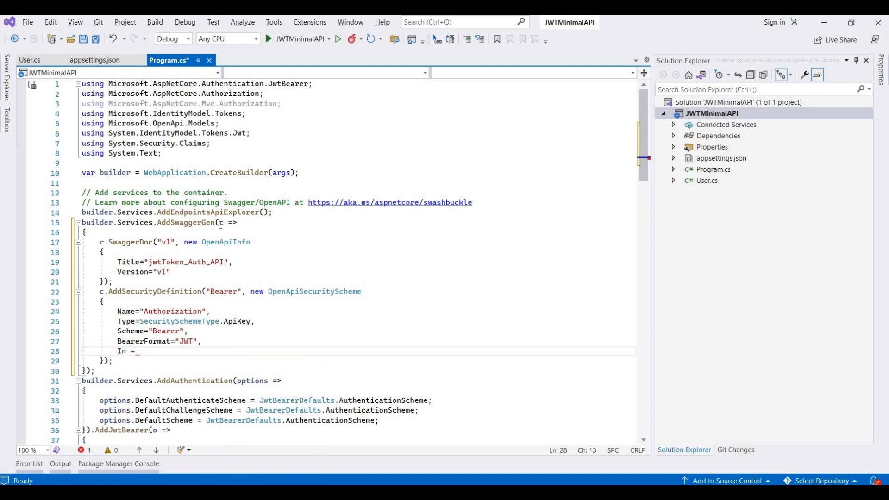
type("para")
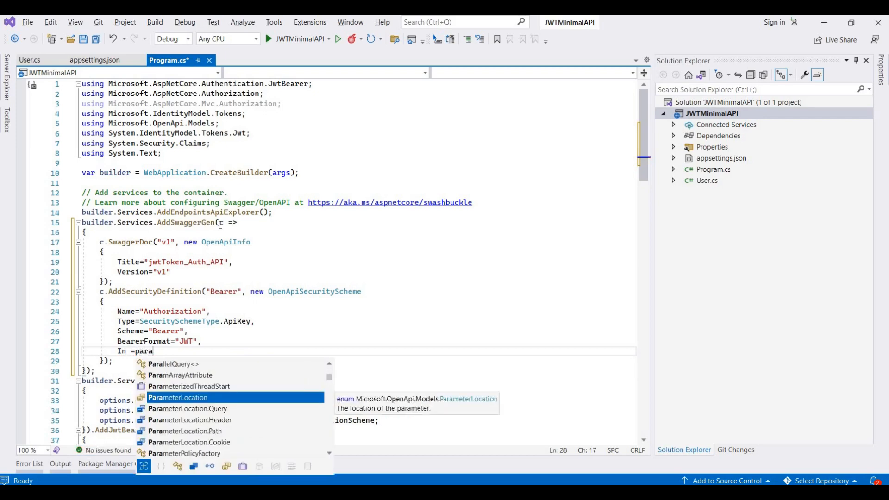
type("rhe")
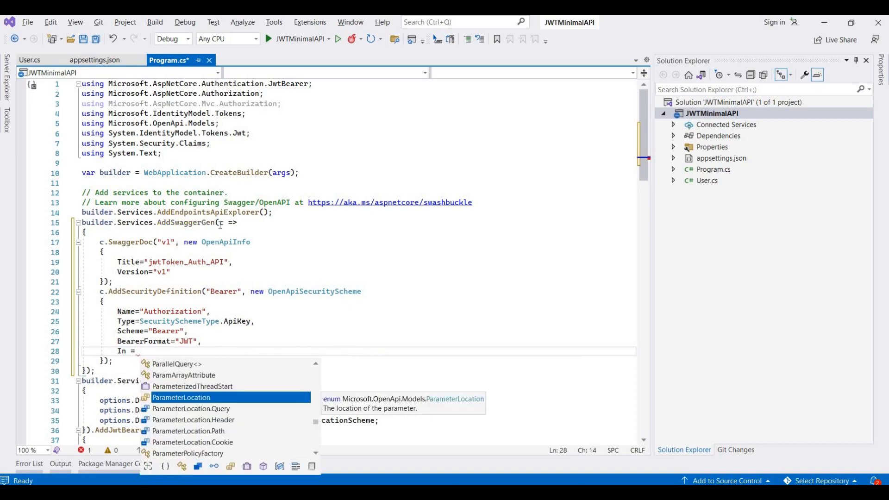
type("Para")
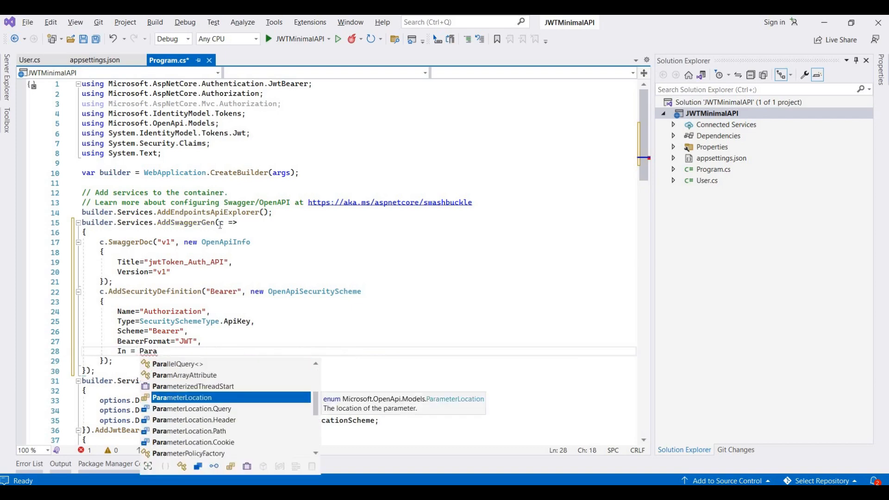
type("meter")
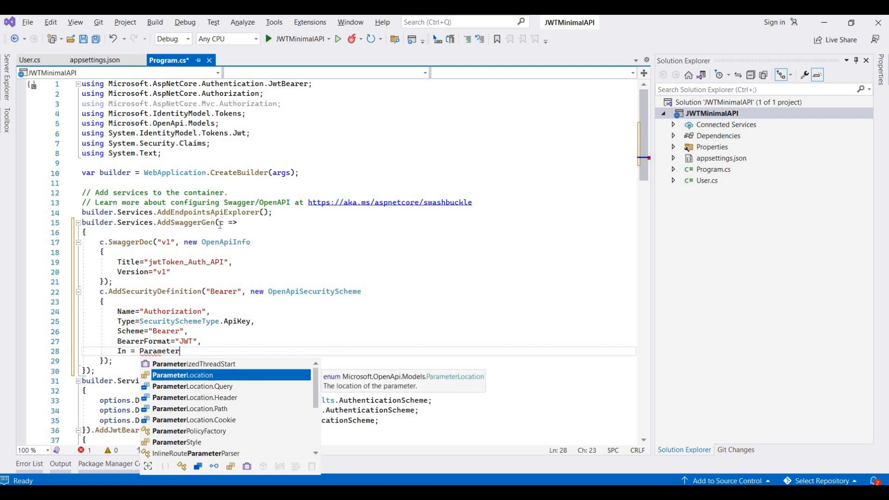
type("he")
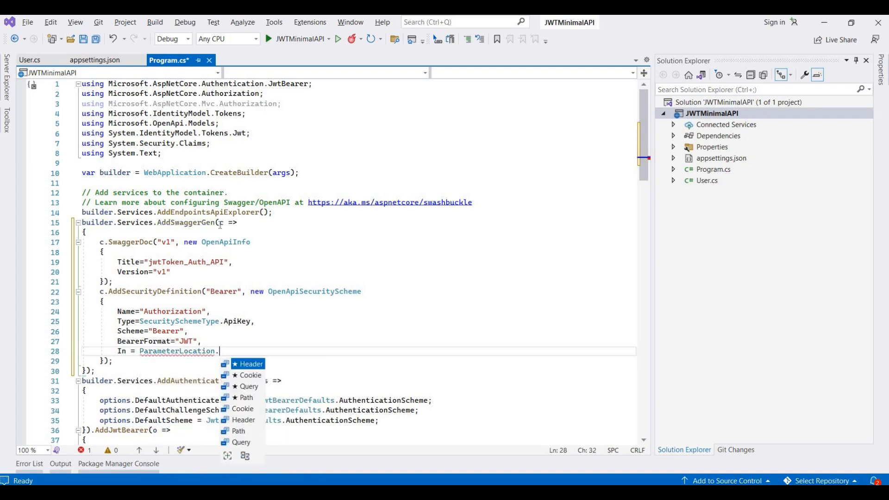
type("Header,")
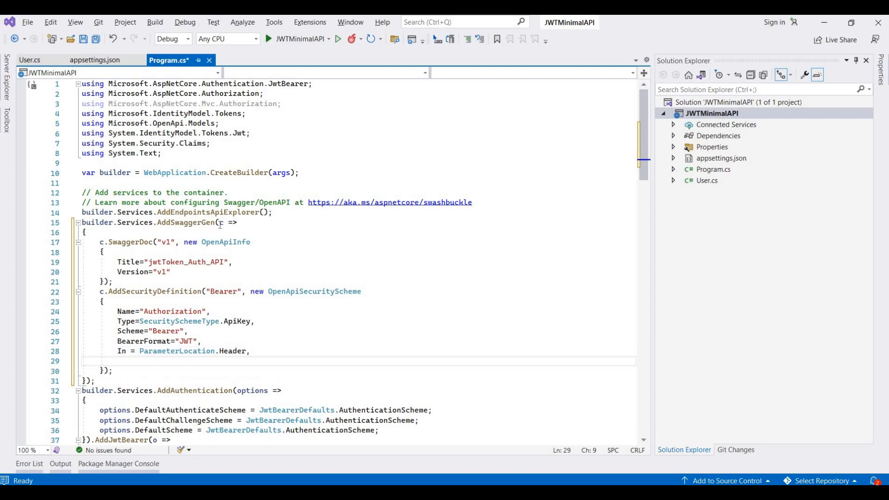
- Set Description to "Here Enter JWT Token with bearer format like bearer[space] token"
type("Description")
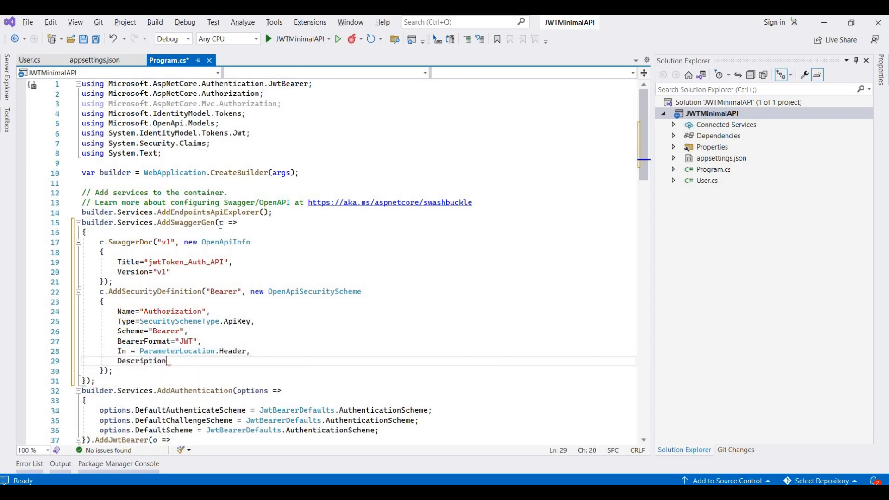
type("=\"\"")
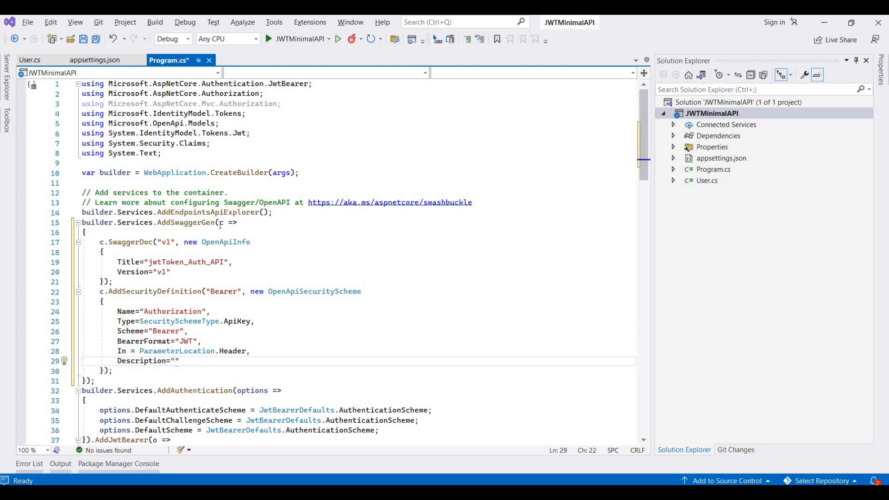
type("Here")
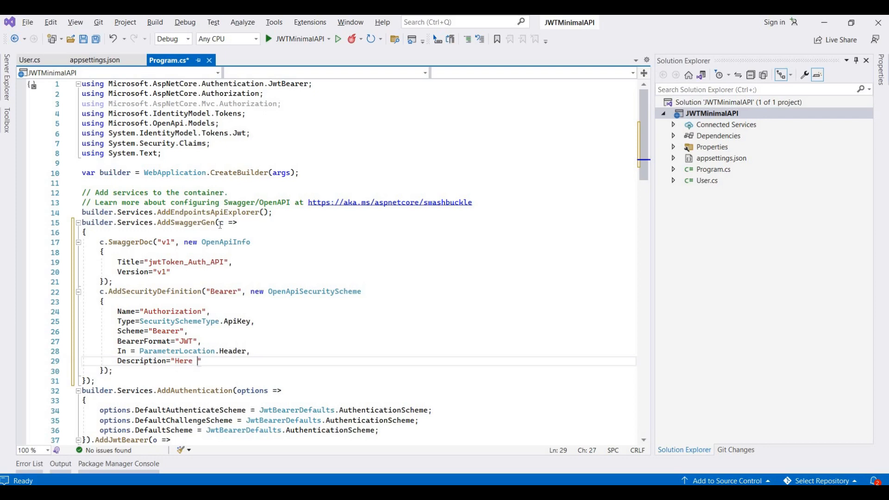
type("Enter")
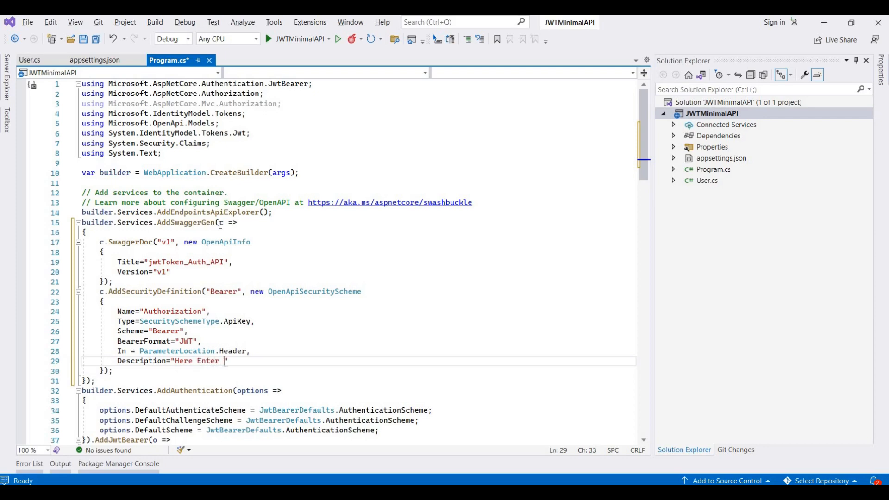
type("JWT Token")
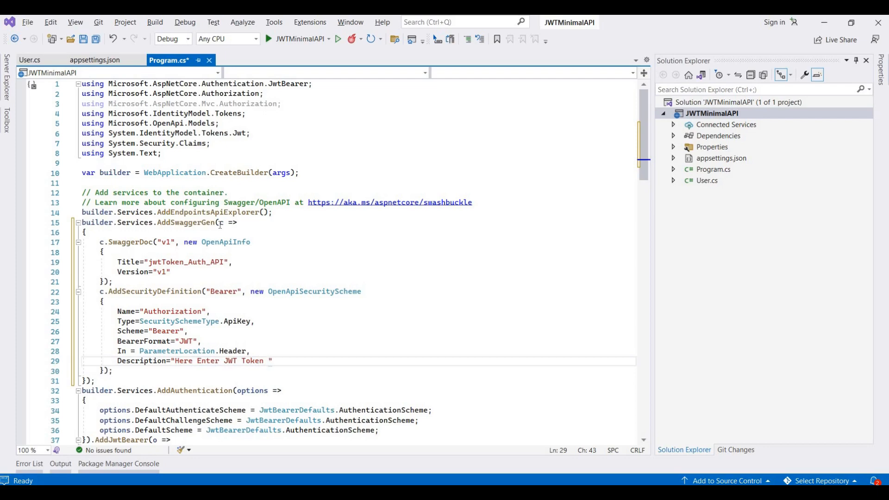
type("with bearer for")
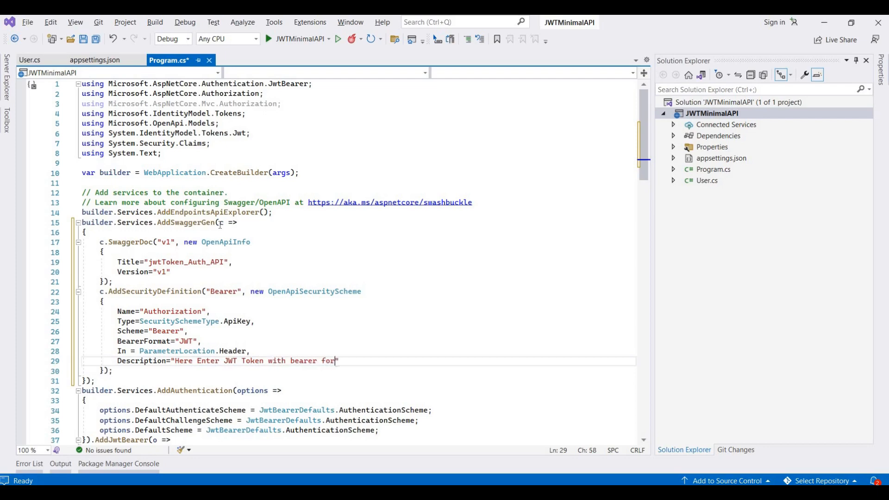
type("mate")
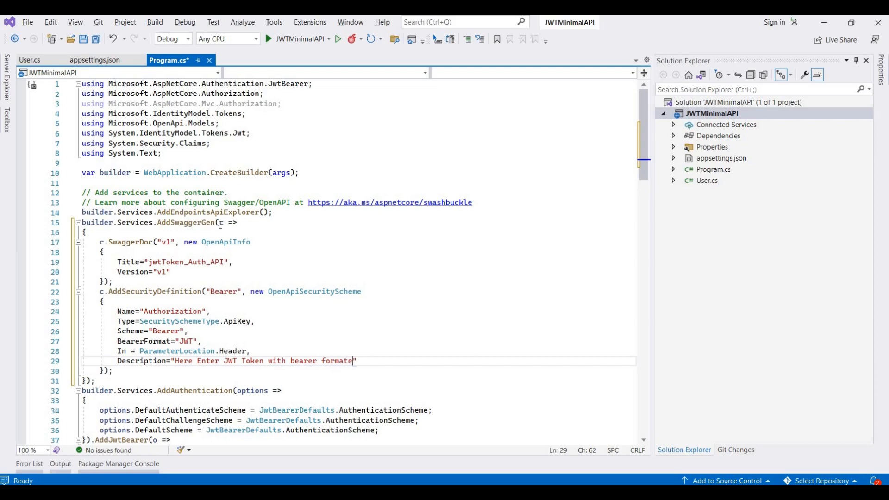
key("Backspace")
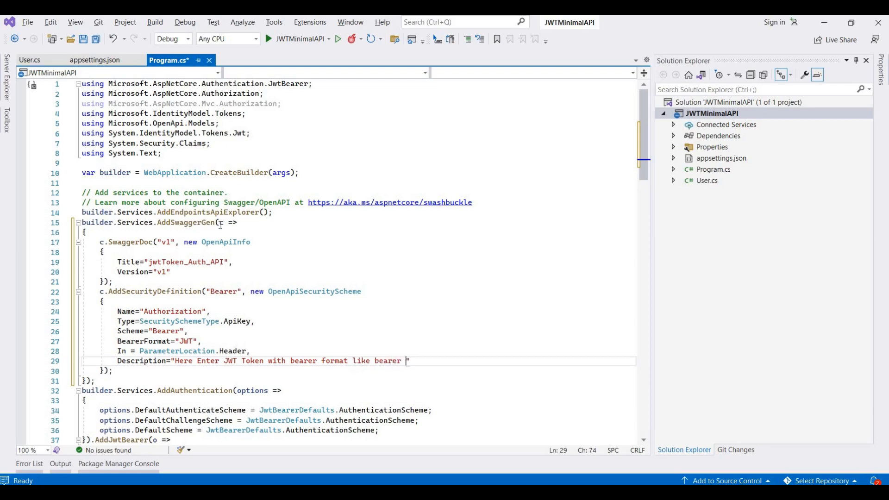
type("[]")
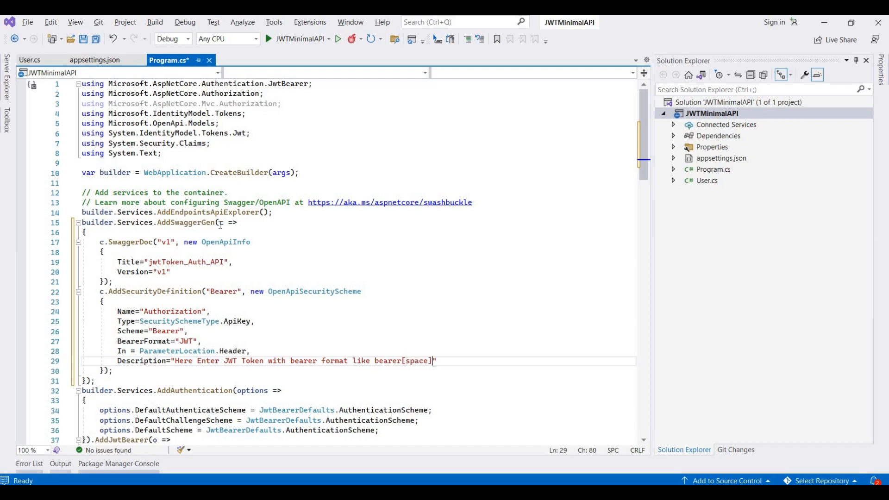
type("token")
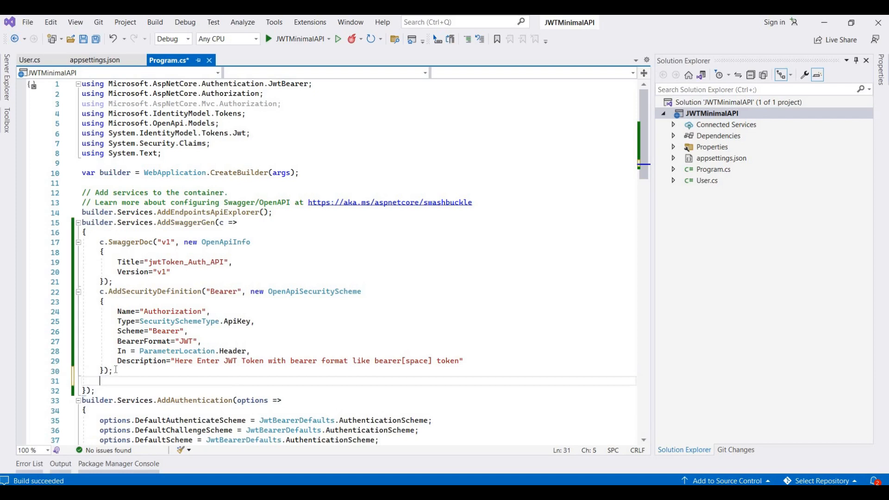
- Start c.AddSecurityRequirement with a new OpenApiSecurityScheme holding a new OpenApiReference
type("c.s")
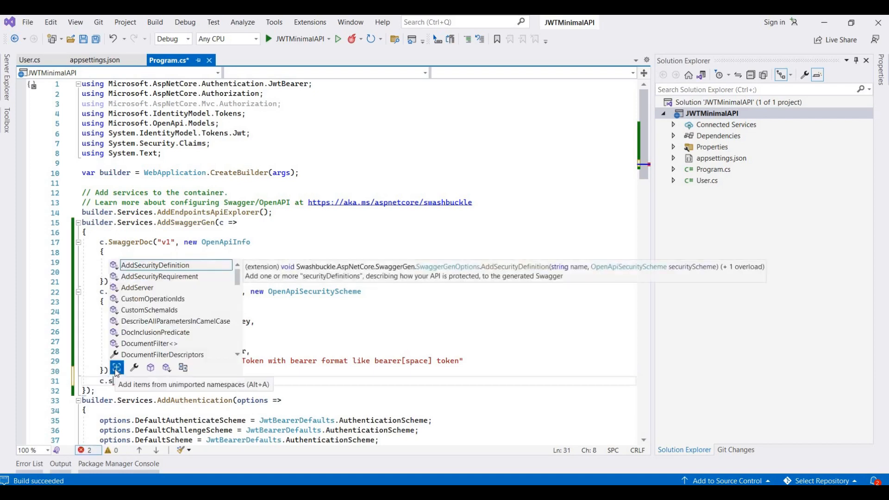
type("a")
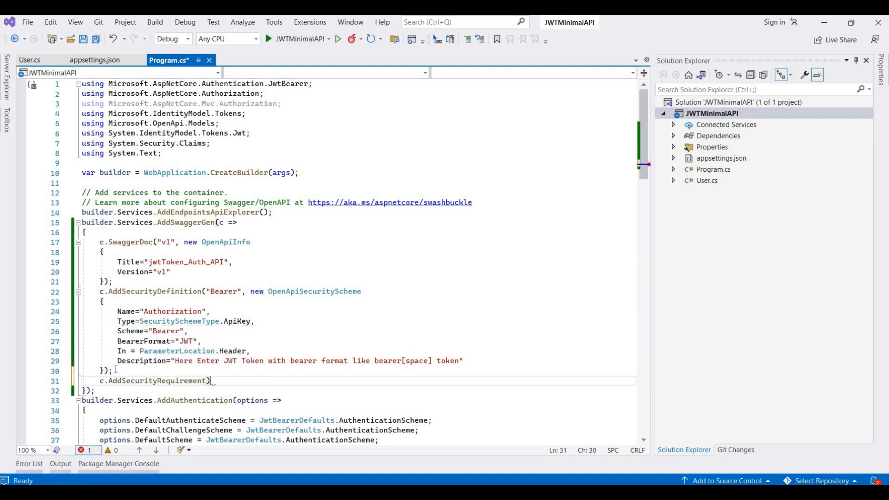
type("(")
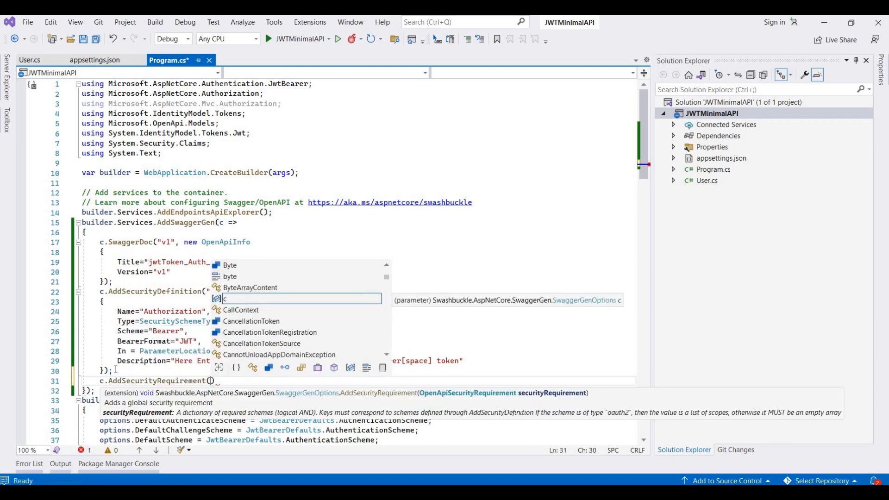
type("new OpenApiSecurityRequirement")
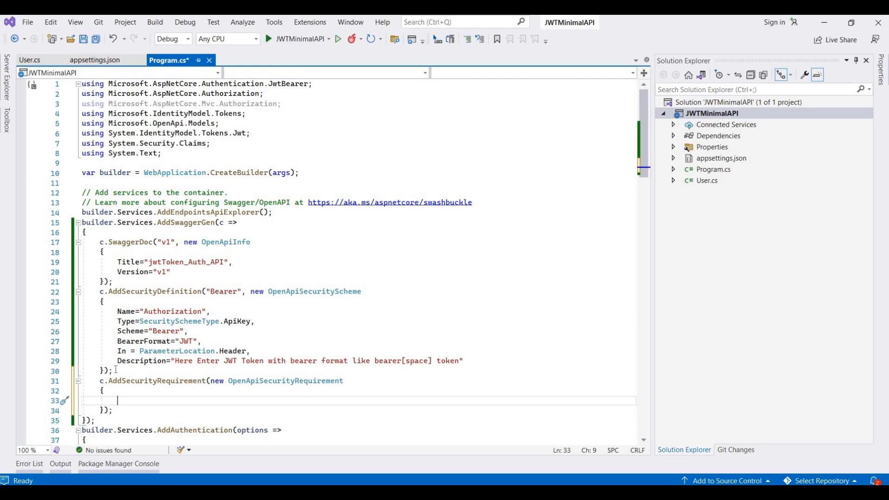
type("new_ope")
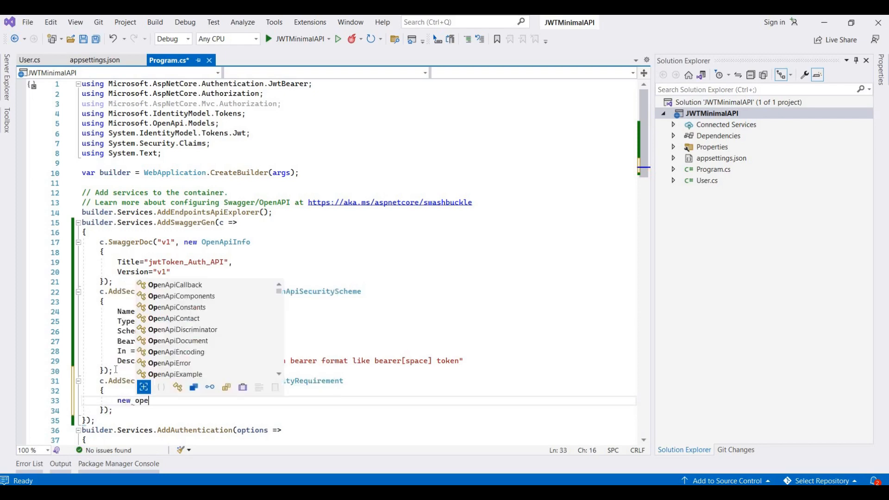
type("nApiSecurityScheme")
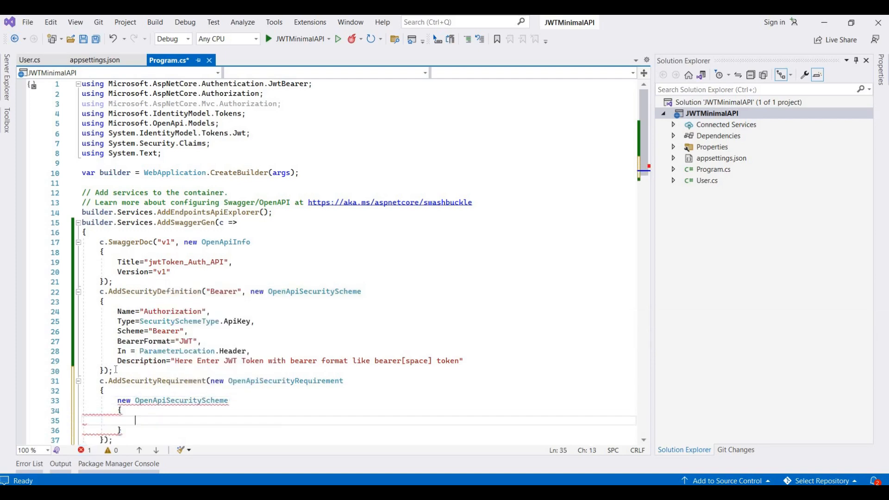
type("refe")
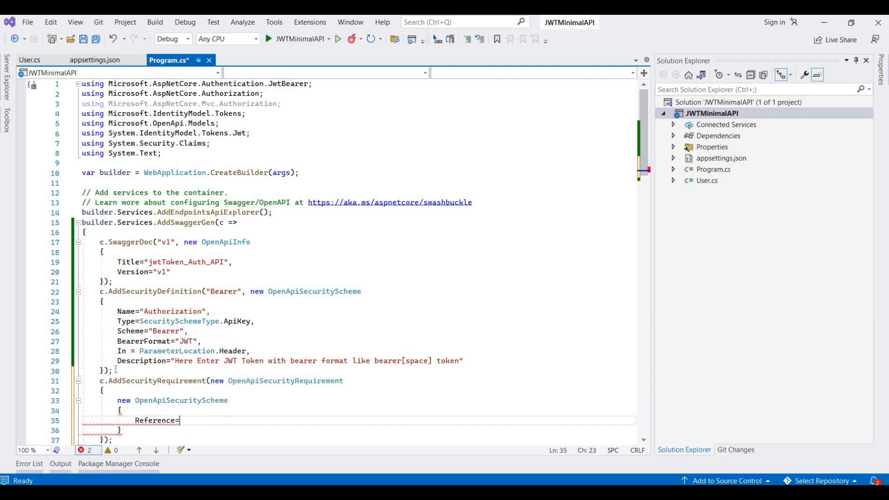
type("new OpenApiReference")
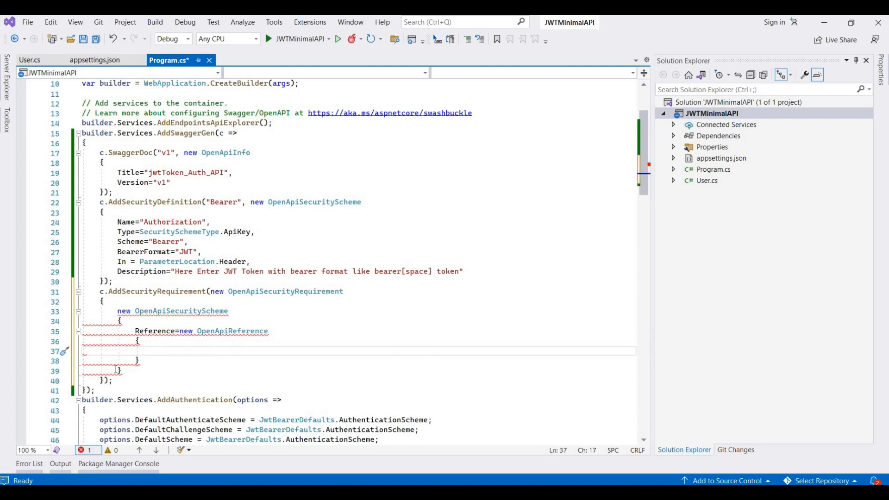
- Reference Type SecurityScheme with Id "Bearer", add an empty string array, and save
type("Type=refe")
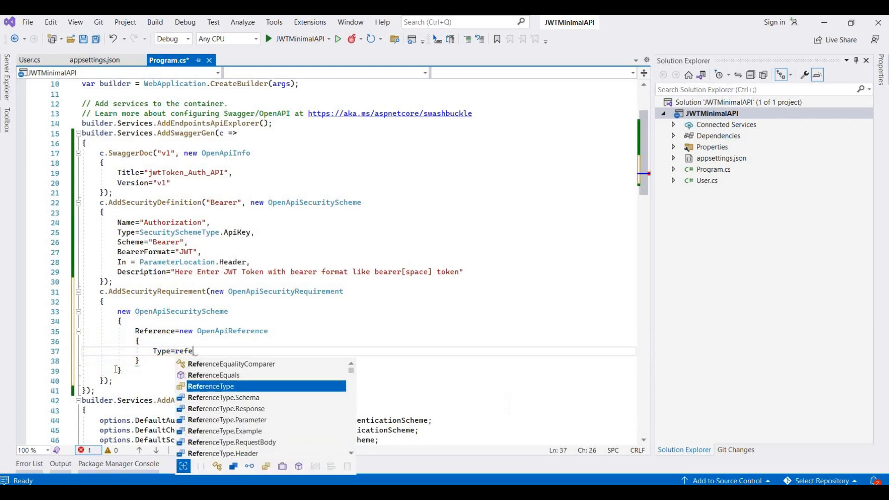
type("ReferenceType.SecurityScheme,")
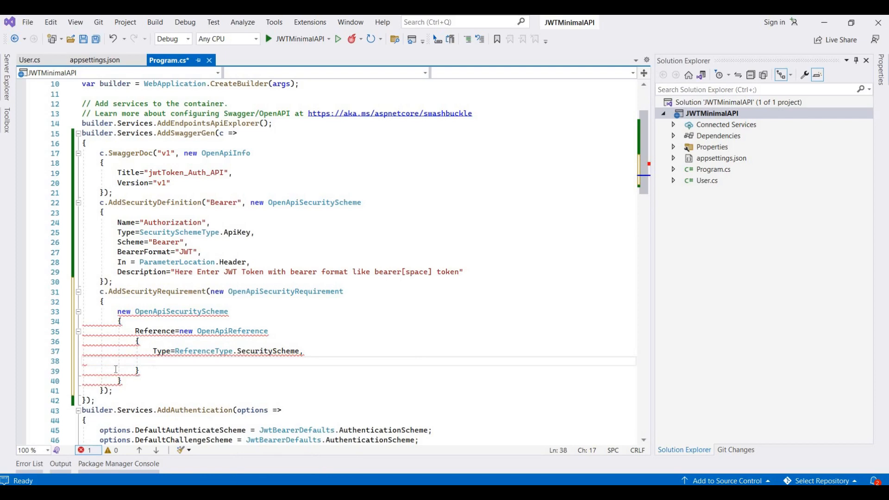
type("Id")
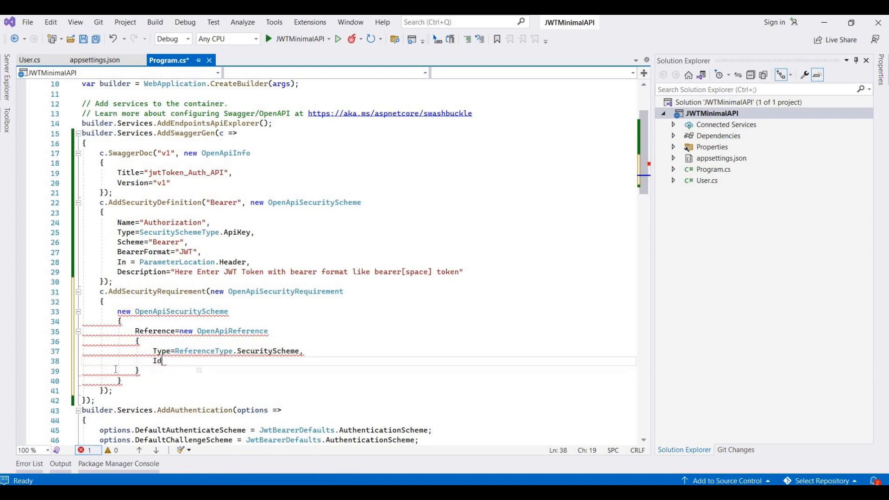
type("=\"\"")
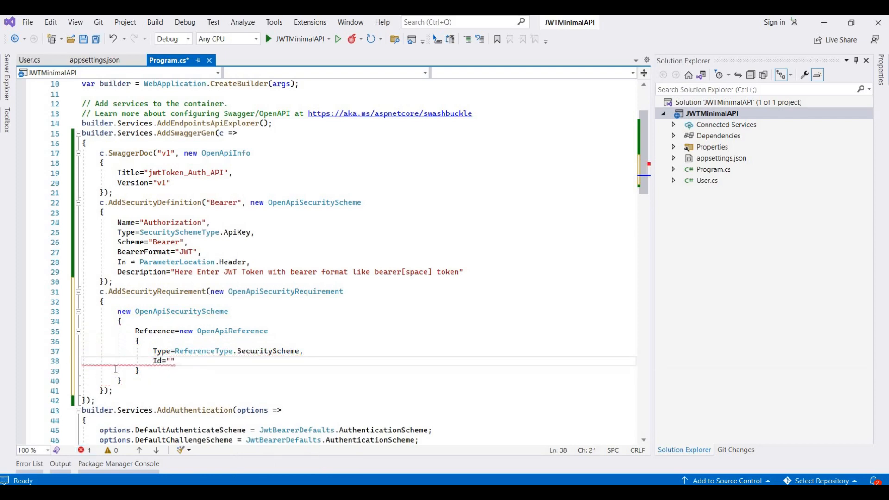
type("Bearer")
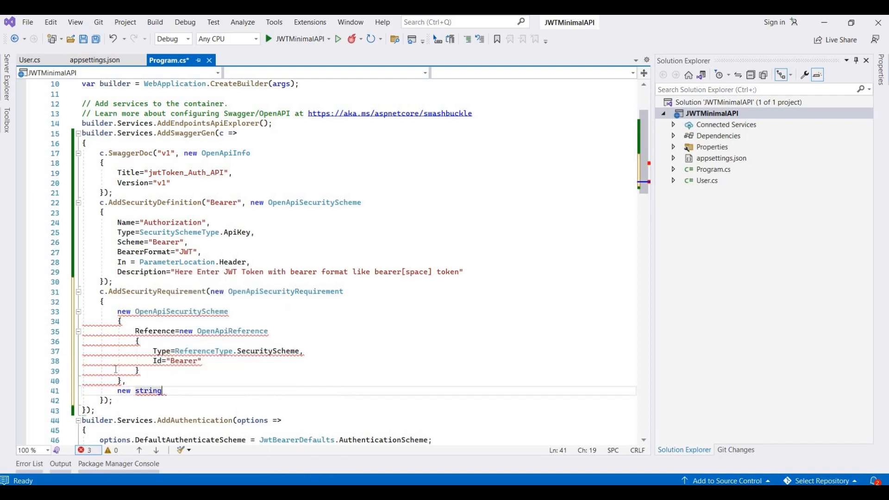
type("[]{ }")
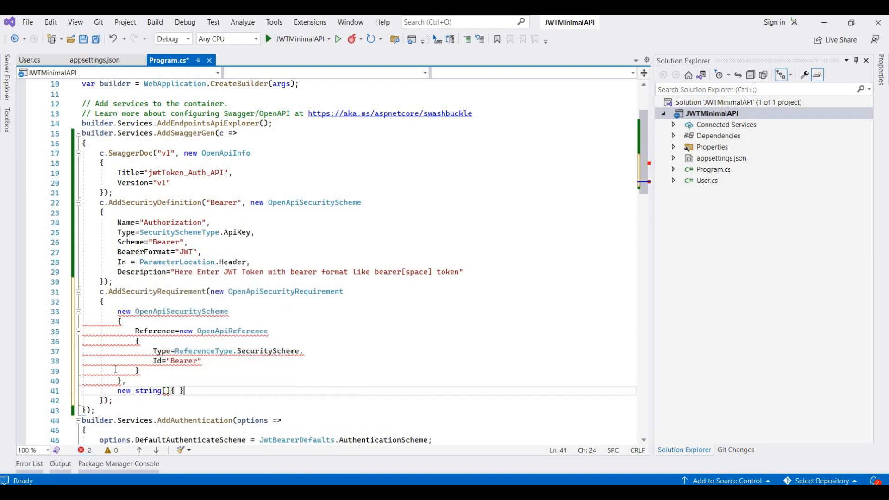
key("ctrl+s")
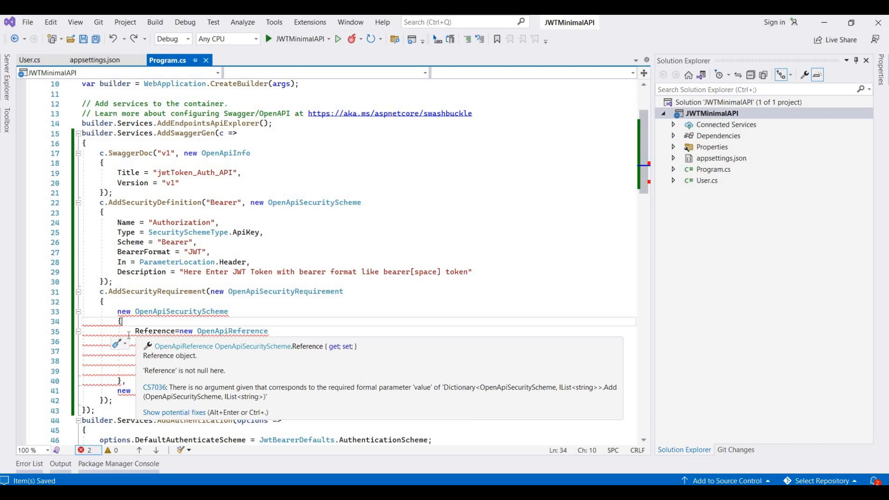
mouse_move(303, 393)
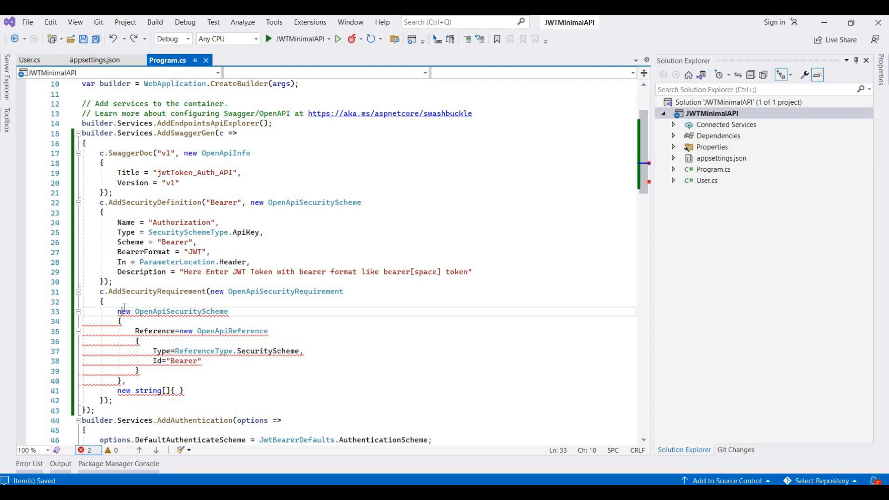
- Wrap the security scheme and empty string array in extra braces, then review the JwtBearer setup
left_click(116, 301)
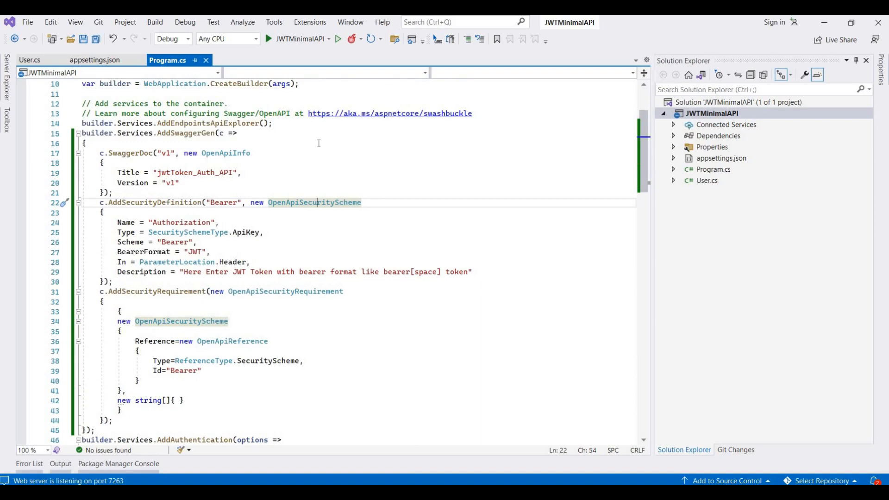
scroll("down", 3)
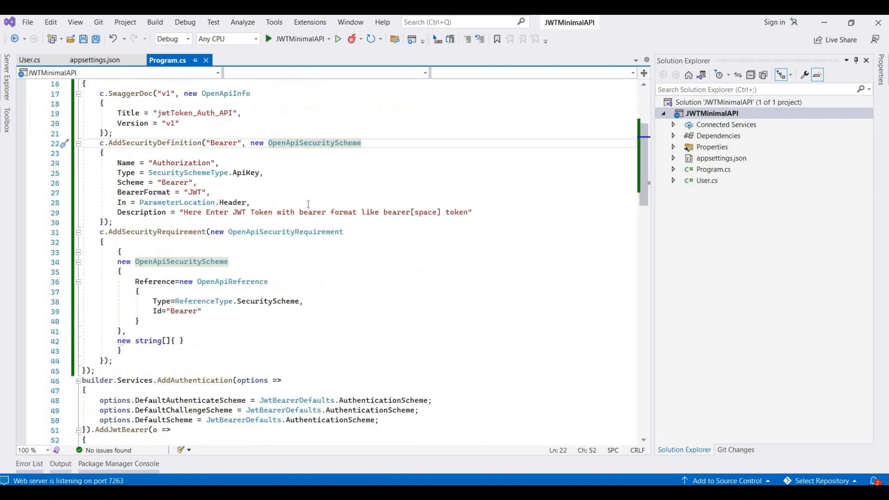
scroll("down", 3)
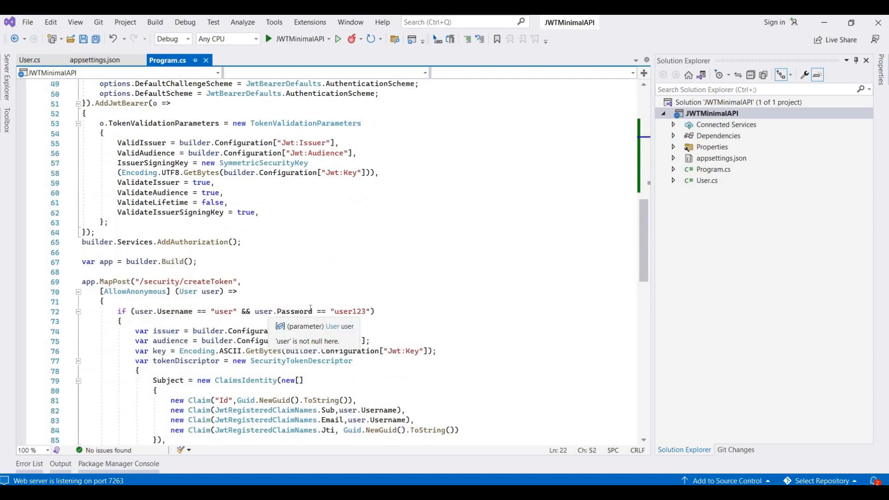
left_click(383, 282)
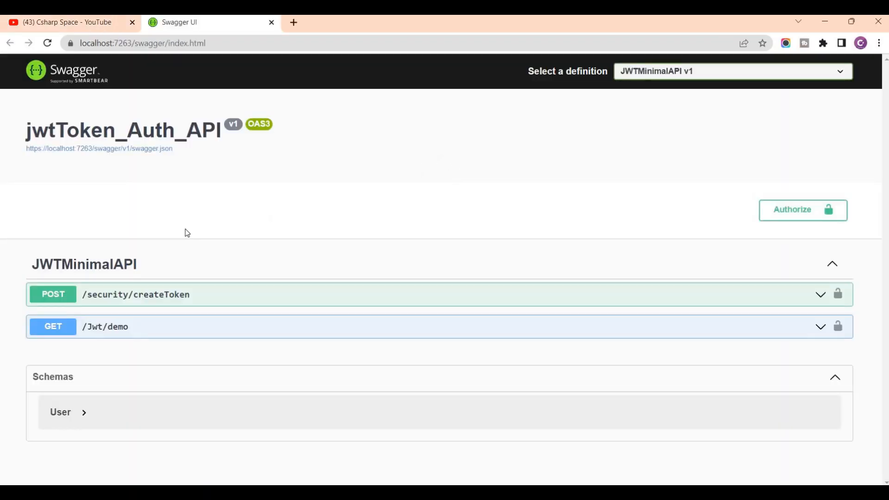
mouse_move(175, 265)
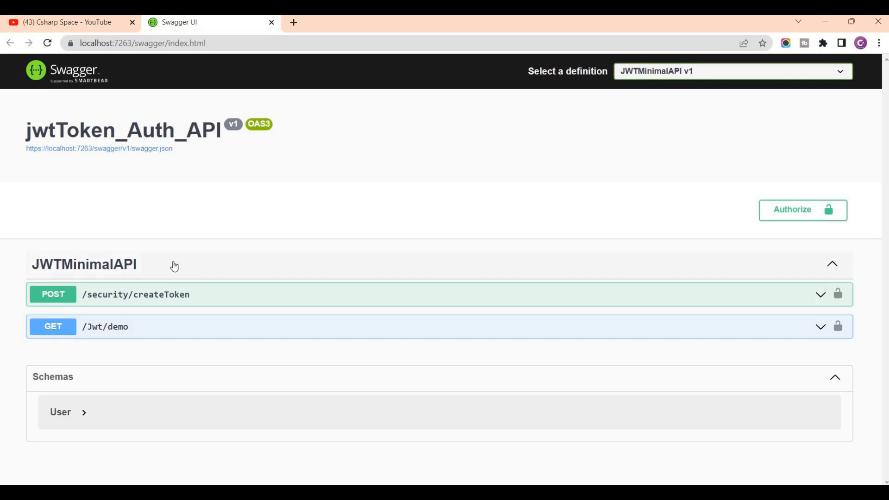
- Expand GET /Jwt/demo, run it without a token, and check the 401 response
left_click(104, 327)
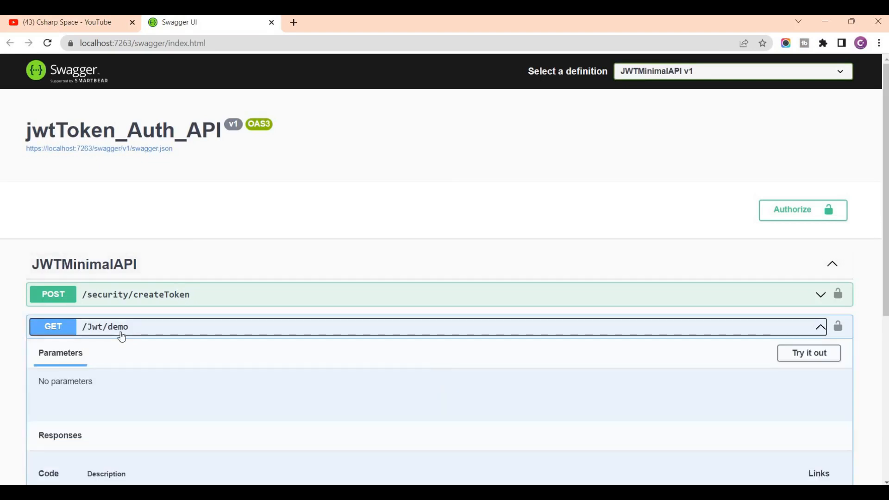
scroll("down", 3)
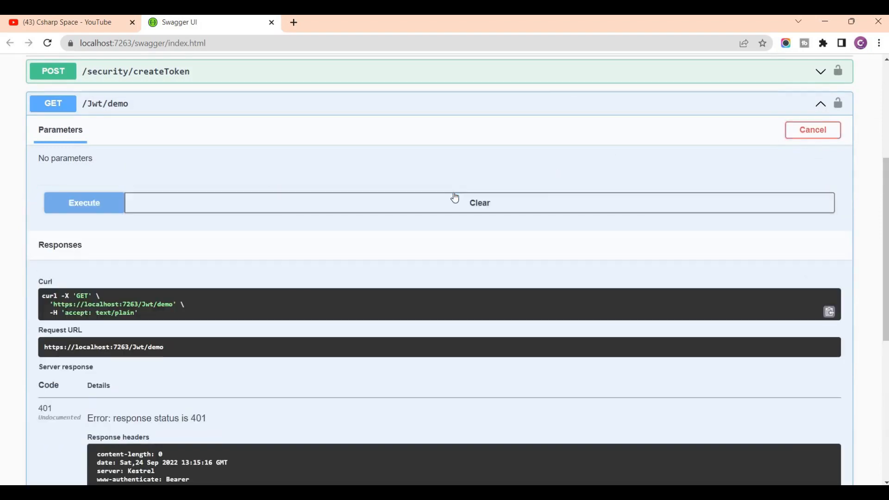
scroll("down", 3)
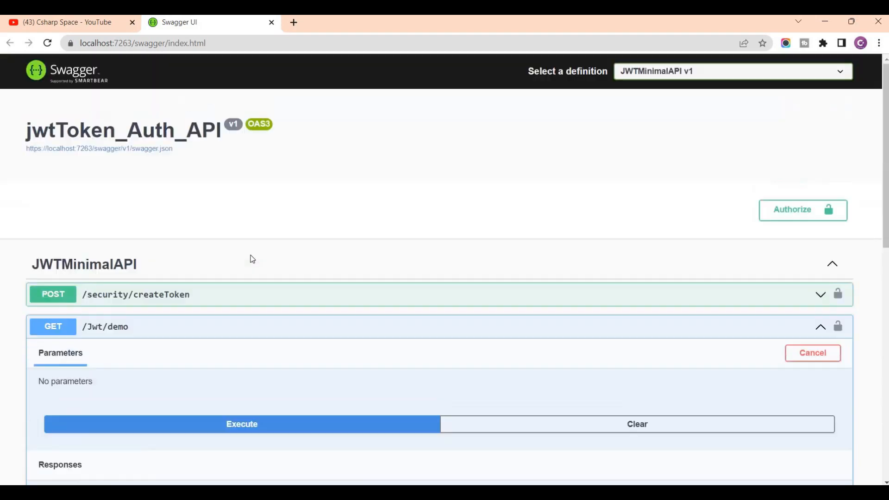
mouse_move(306, 292)
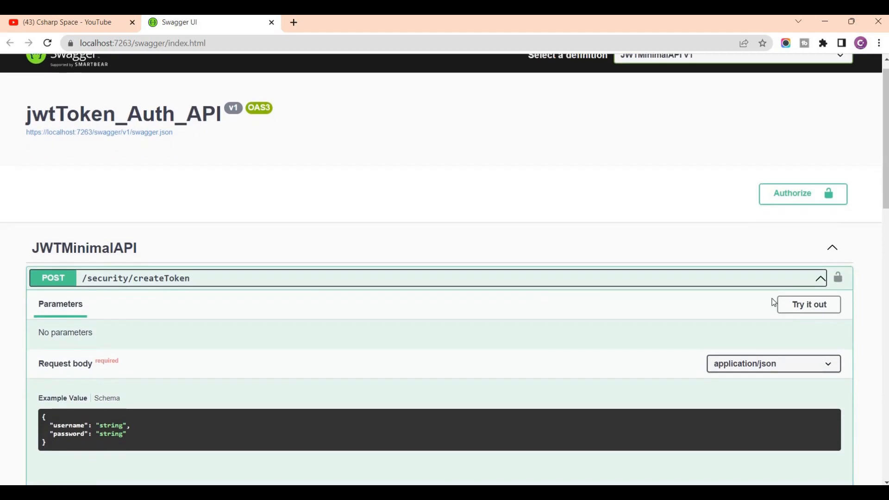
- Request a token from createToken with username "user" and password "user123"
left_click(809, 304)
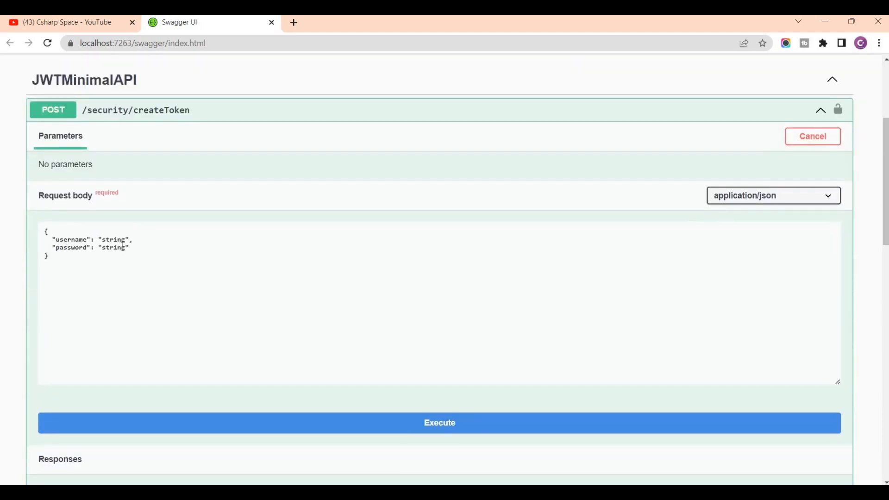
type("user")
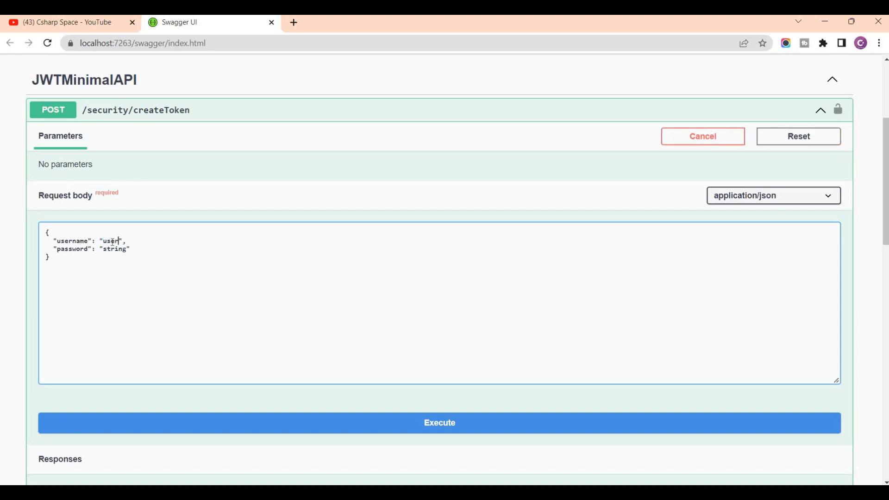
double_click(114, 249)
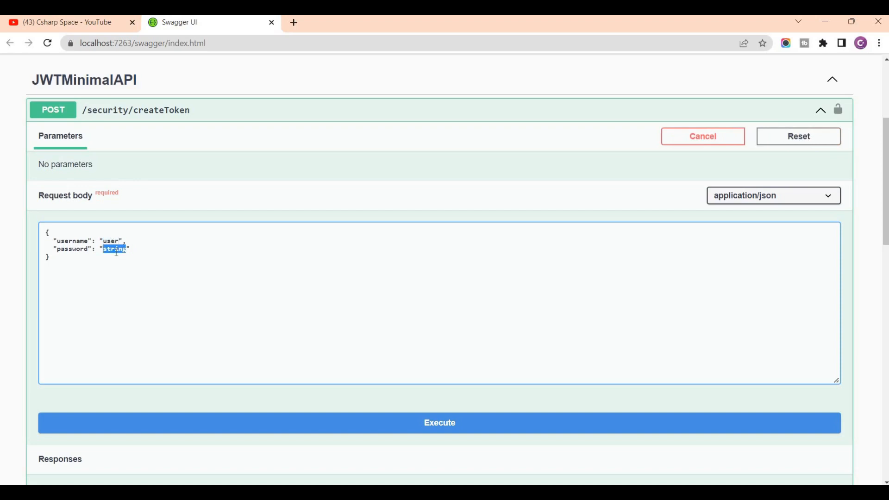
type("user123")
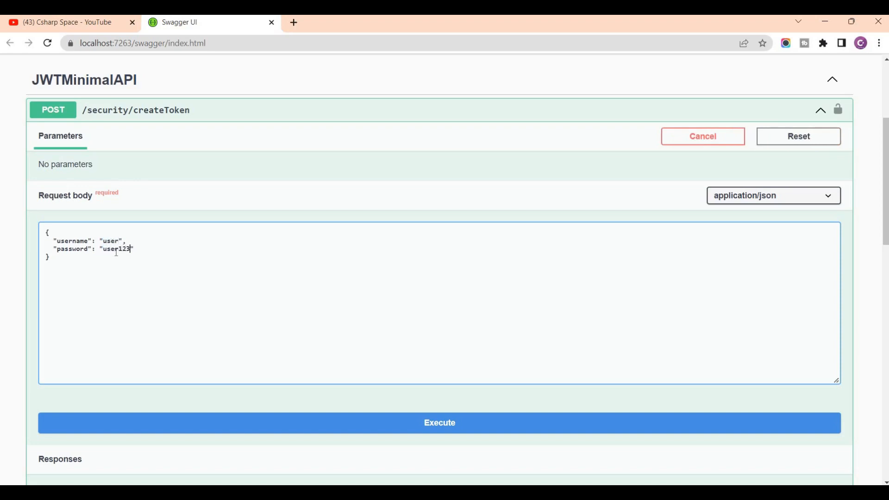
left_click(439, 422)
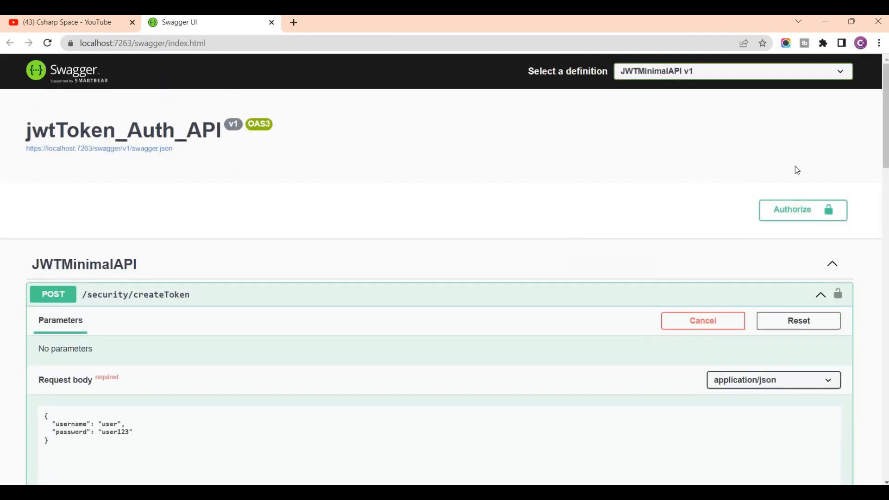
mouse_move(787, 215)
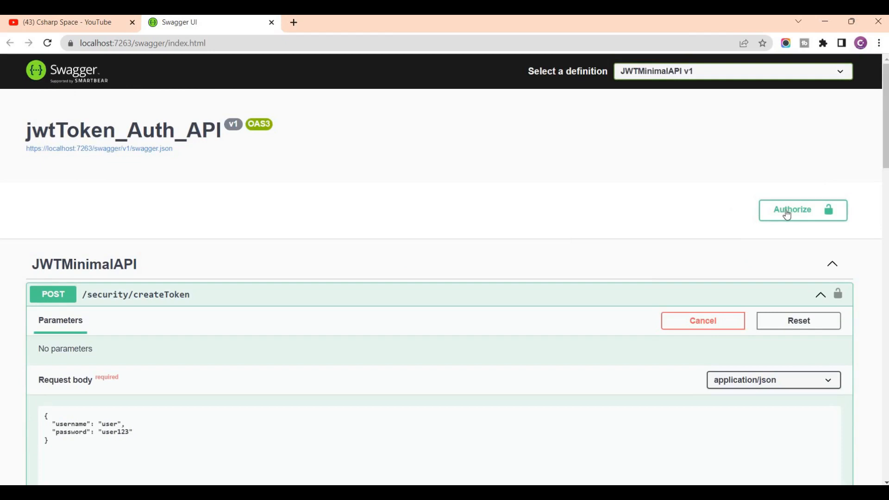
- Enter the bearer JWT token in Swagger's Authorize dialog, apply it, and close
left_click(802, 209)
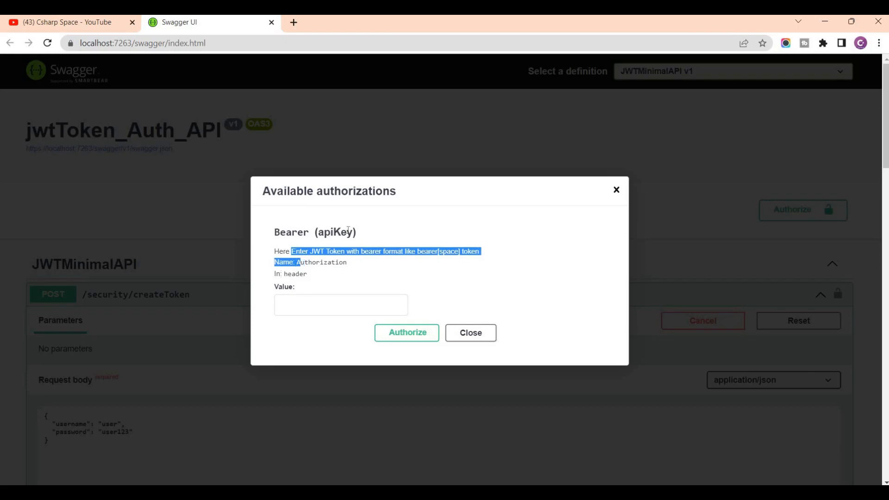
type("b")
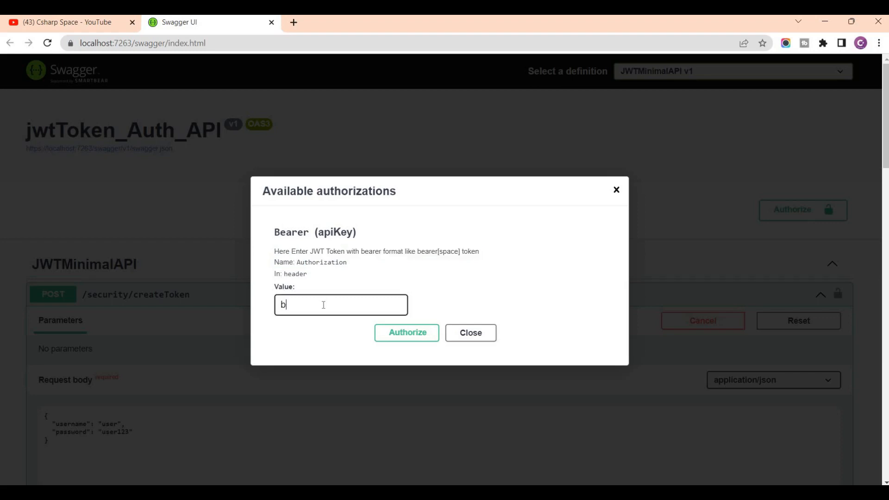
type("earer eyJhbGciOiJIUzUxMiI")
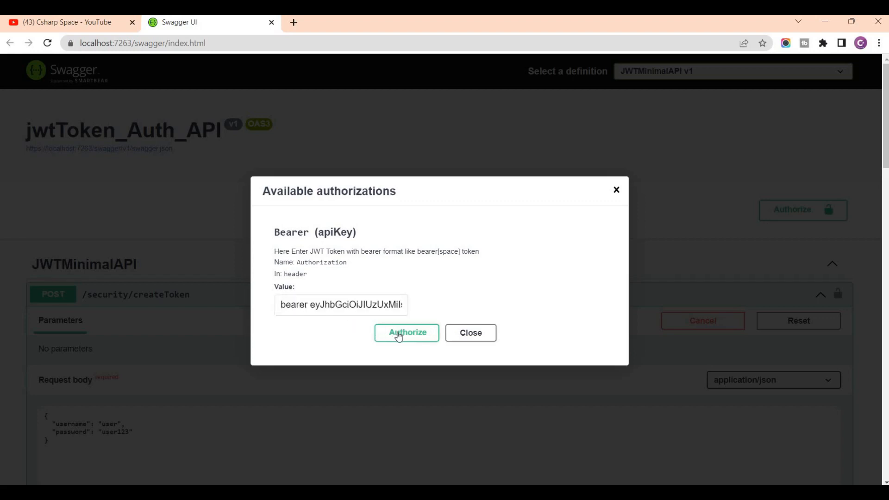
left_click(406, 333)
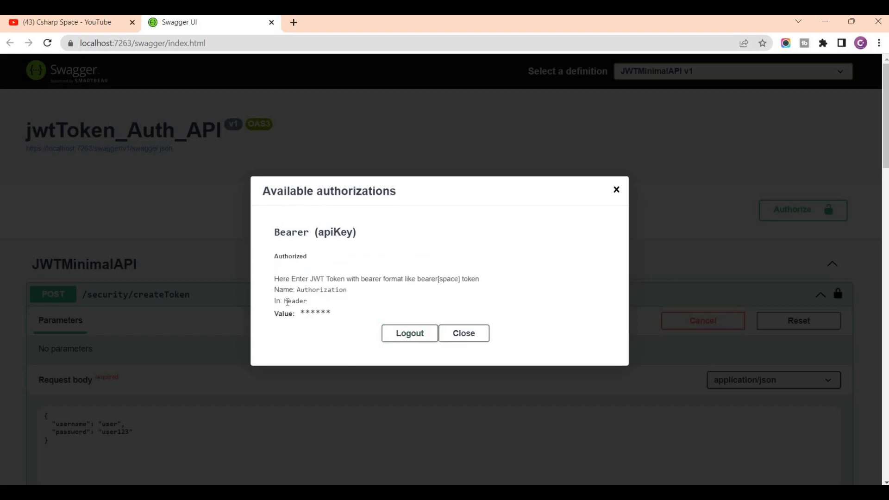
mouse_move(467, 320)
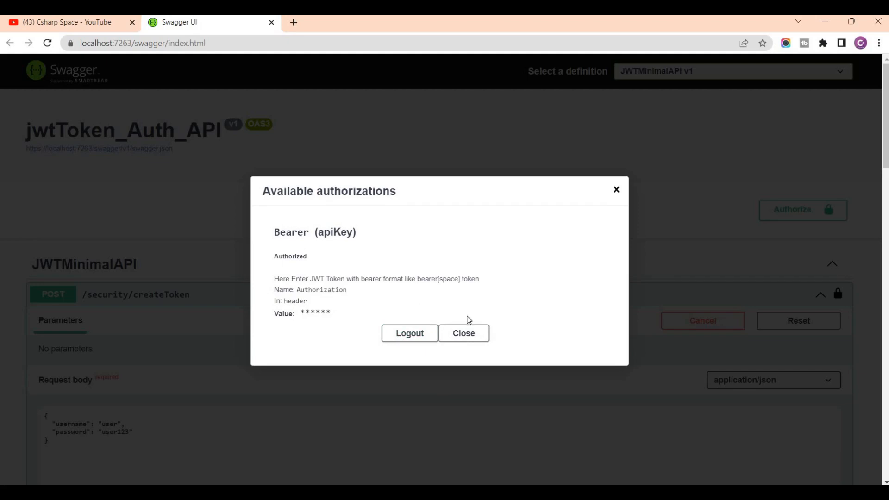
left_click(463, 333)
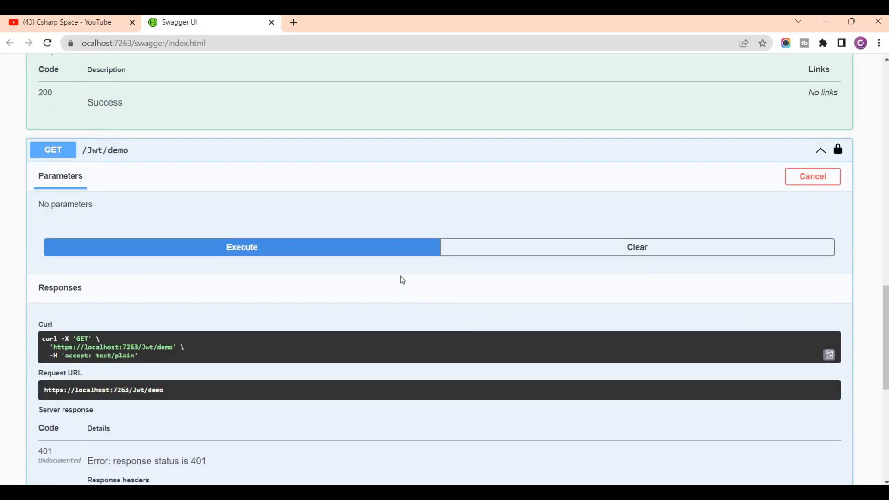
- Execute GET /Jwt/demo with the token, select the "Hello World!" response, and return to Visual Studio
left_click(241, 247)
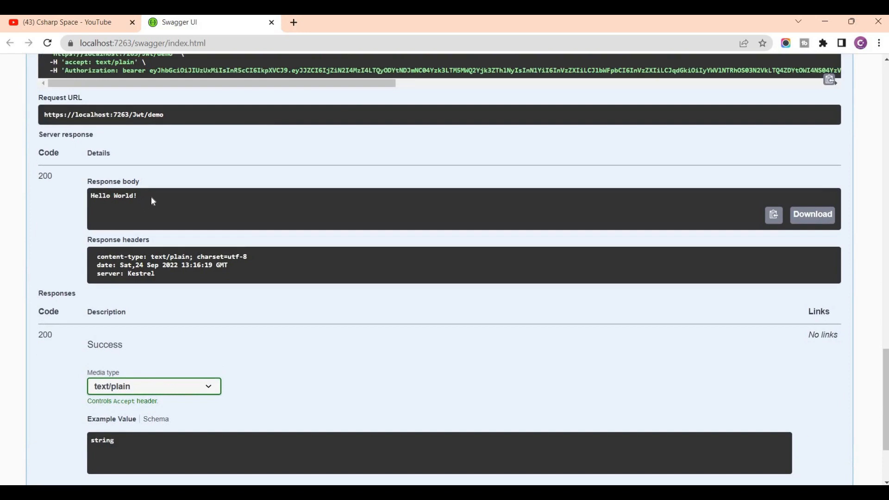
double_click(114, 196)
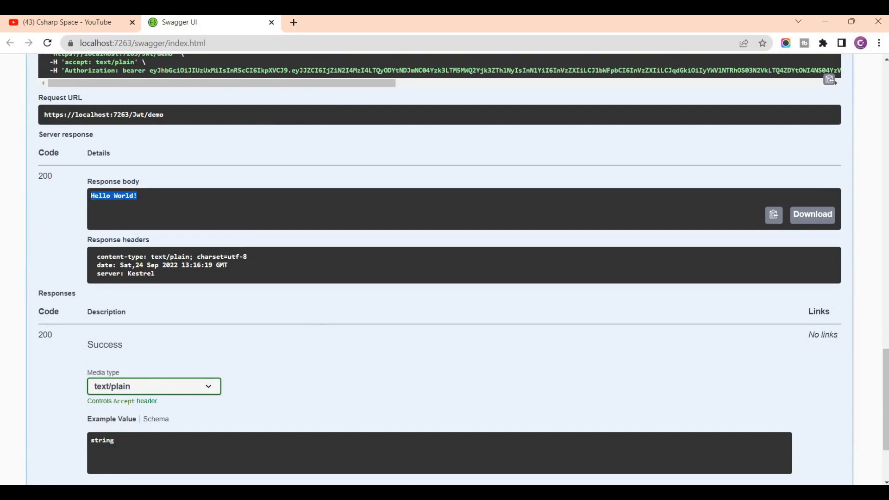
key("alt+tab")
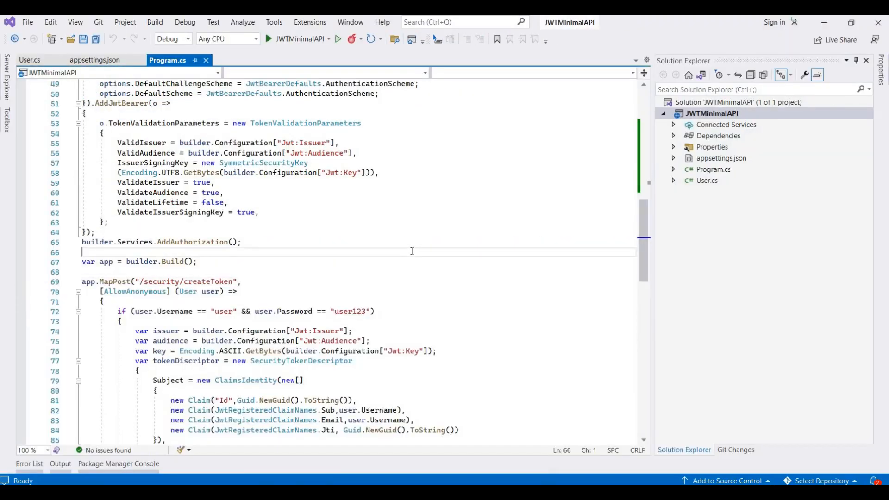
scroll("down", 3)
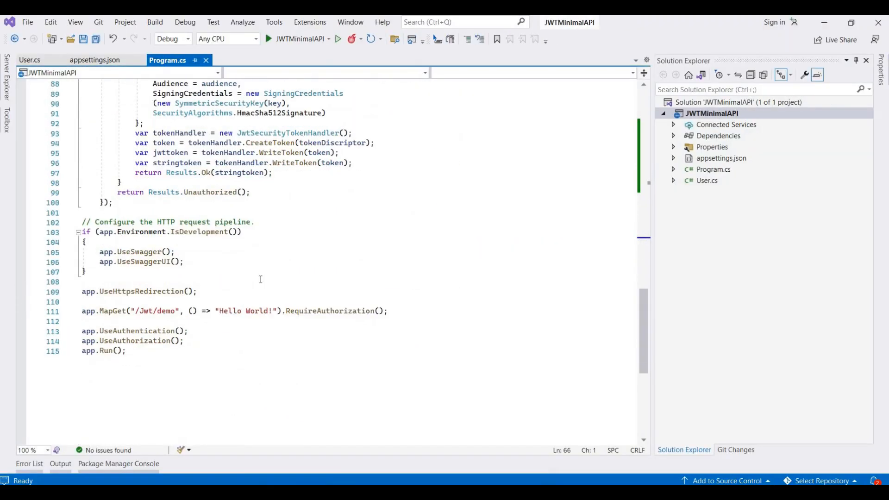
left_click(255, 311)
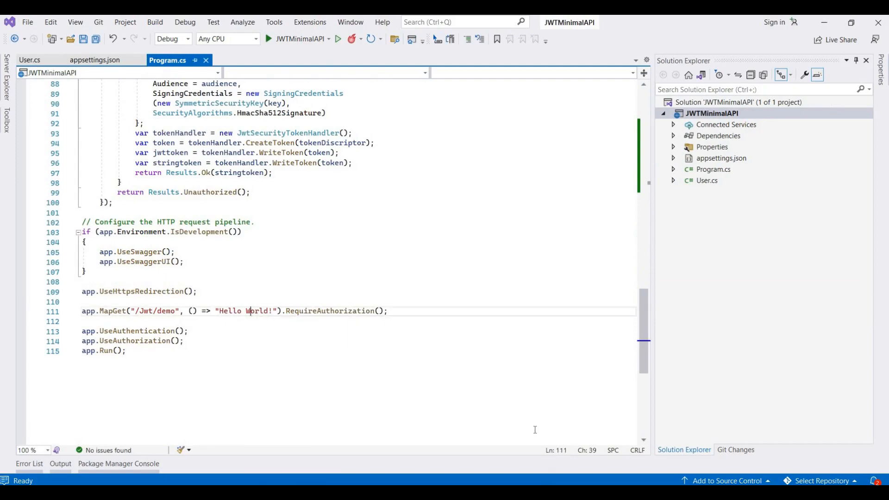